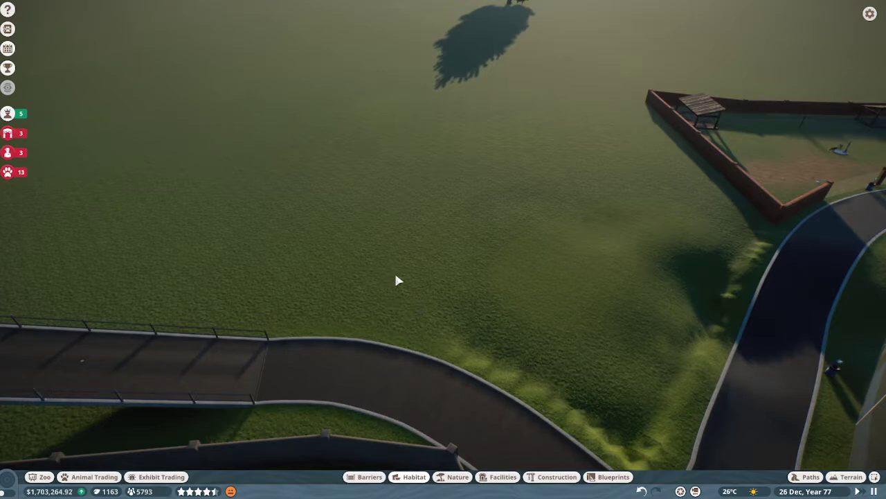
{"action": "mouse_move", "coordinate": [399, 280]}
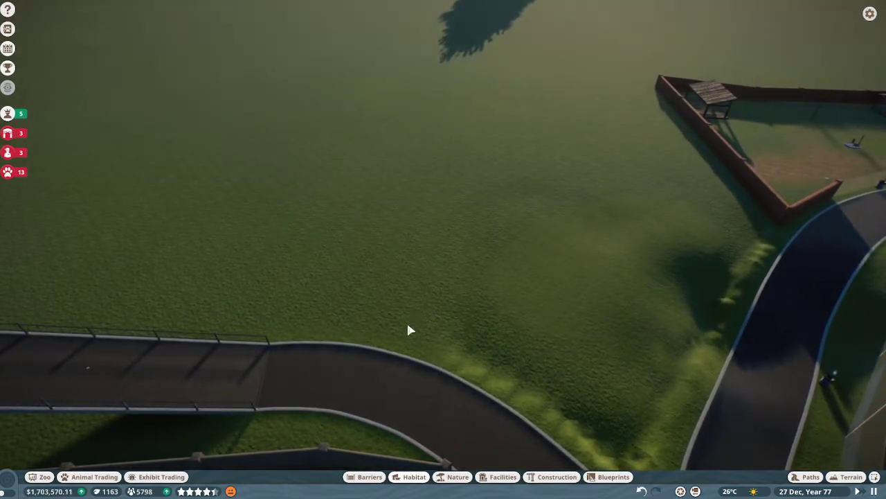
Bring up the Barriers catalogue beside the empty grassy plot.
{"action": "left_click", "coordinate": [368, 477]}
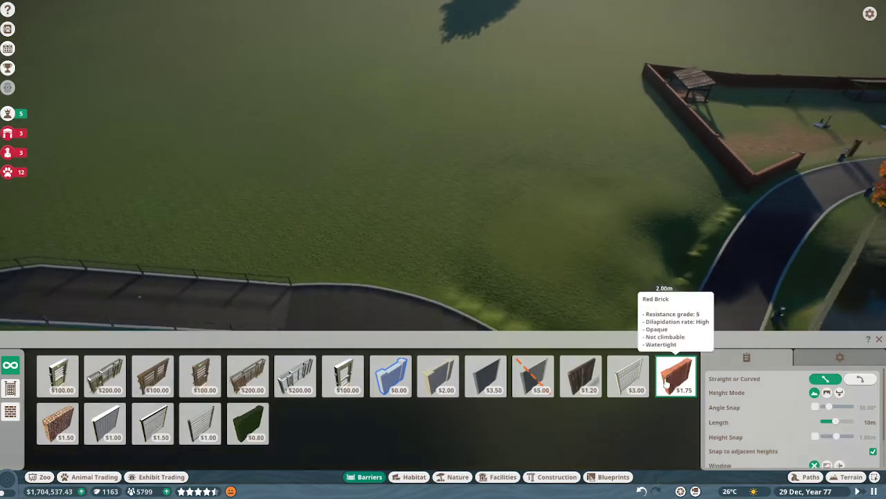
{"action": "mouse_move", "coordinate": [310, 228]}
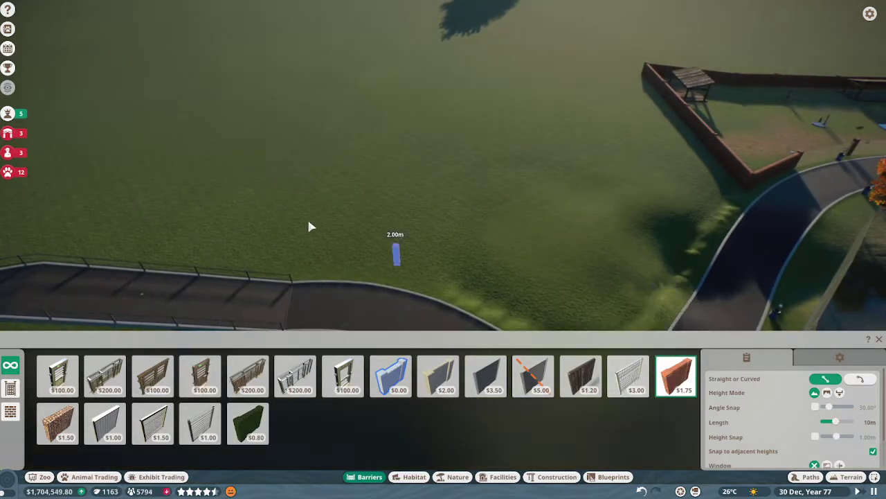
{"action": "mouse_move", "coordinate": [304, 229]}
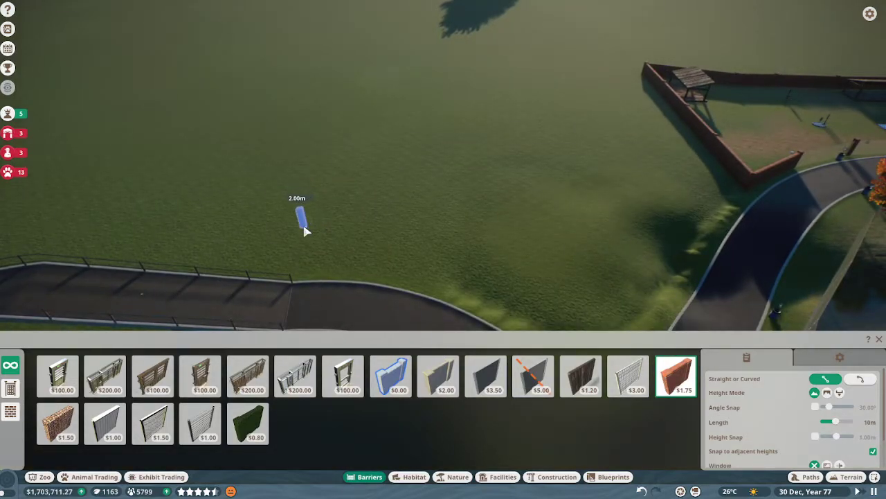
{"action": "mouse_move", "coordinate": [367, 265]}
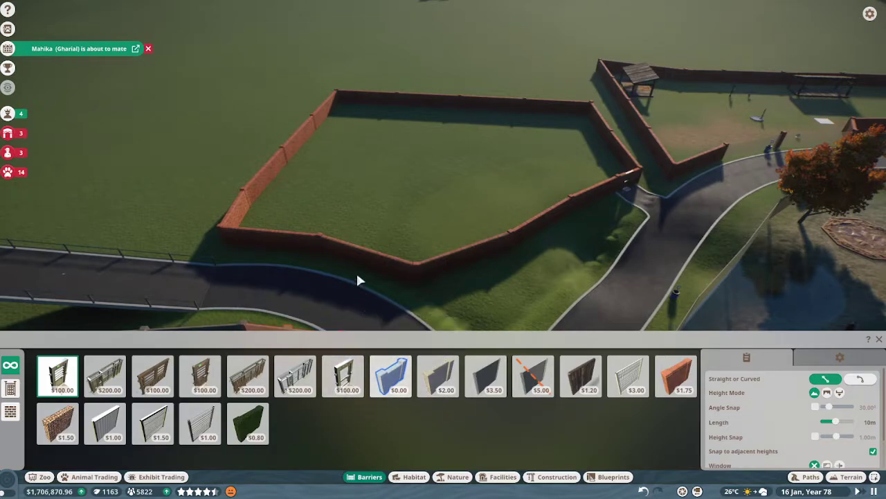
Choose the Red Brick wall type for enclosing the grassy plot.
{"action": "left_click", "coordinate": [676, 375]}
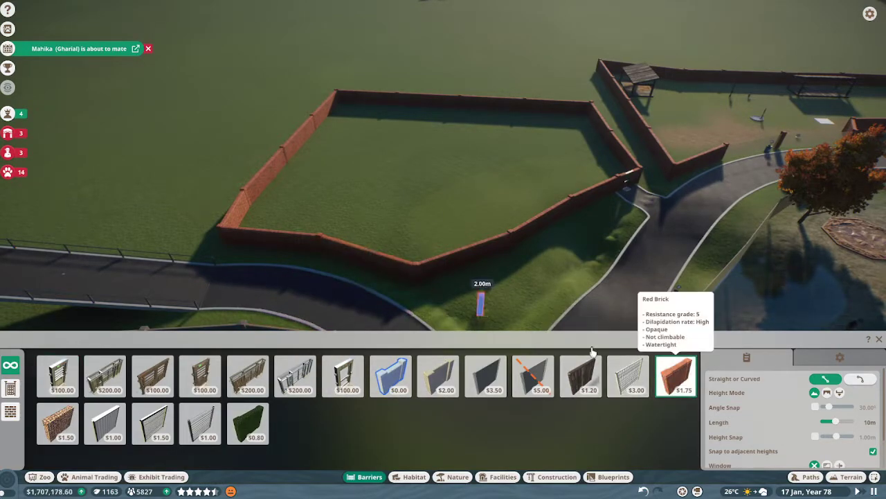
Replace a front brick wall section facing the path with a glass barrier.
{"action": "left_click", "coordinate": [485, 377]}
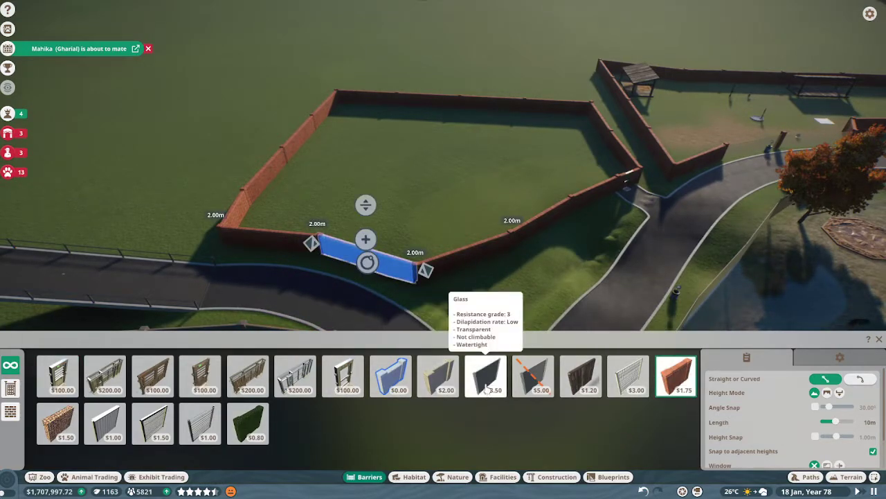
{"action": "left_click", "coordinate": [484, 375]}
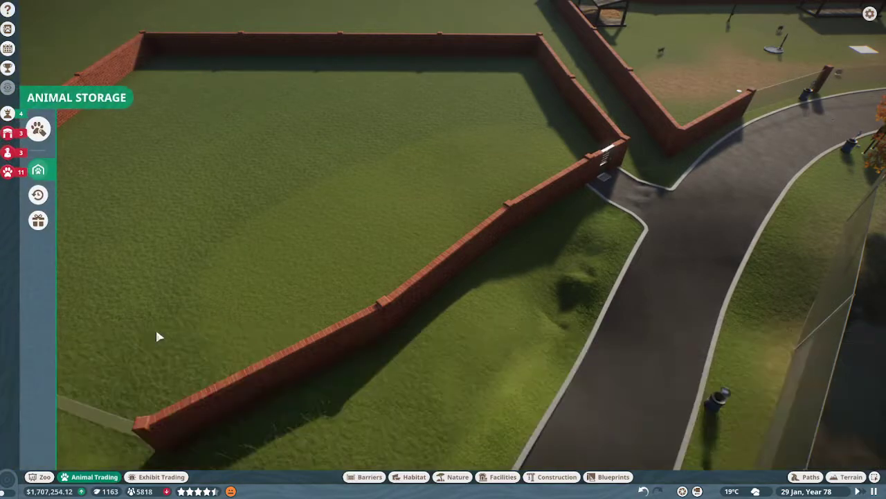
Filter the animal market listings to show only Baird's Tapir.
{"action": "left_click", "coordinate": [39, 169]}
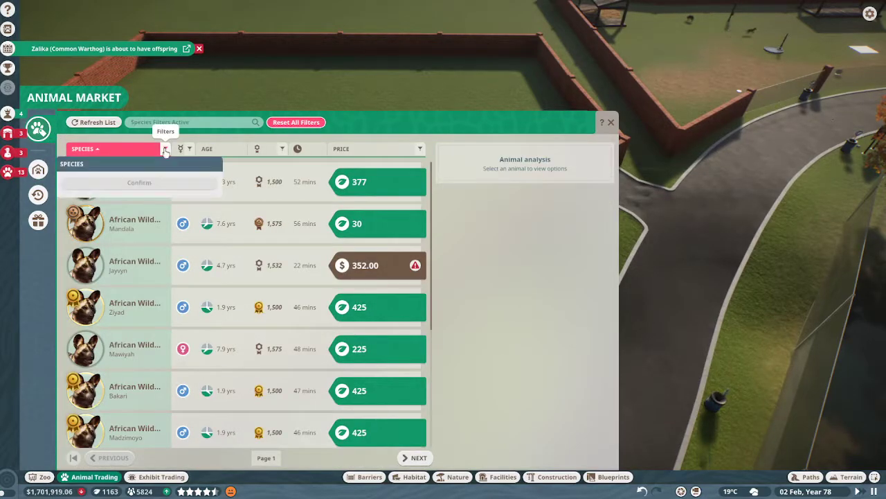
{"action": "left_click", "coordinate": [166, 150]}
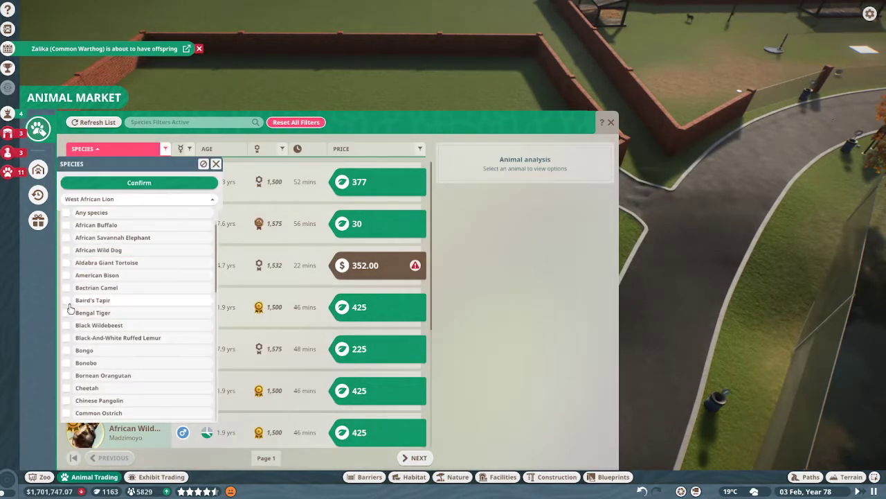
{"action": "left_click", "coordinate": [139, 182]}
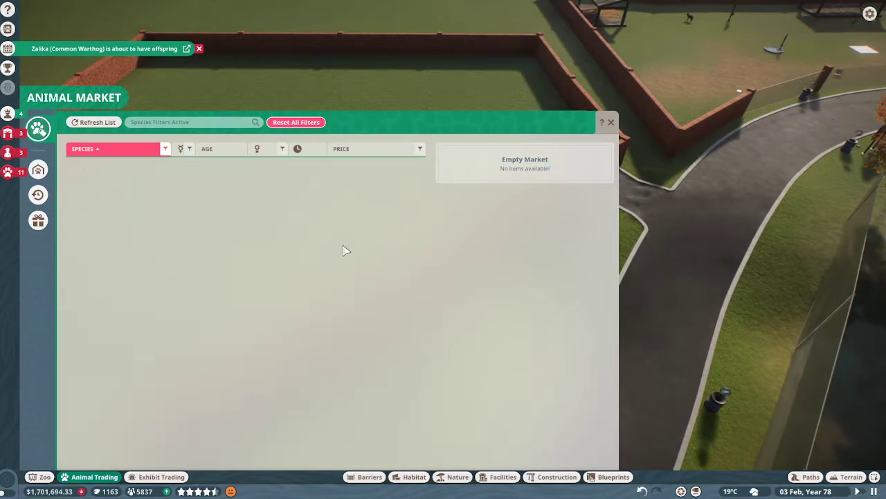
{"action": "left_click", "coordinate": [94, 122]}
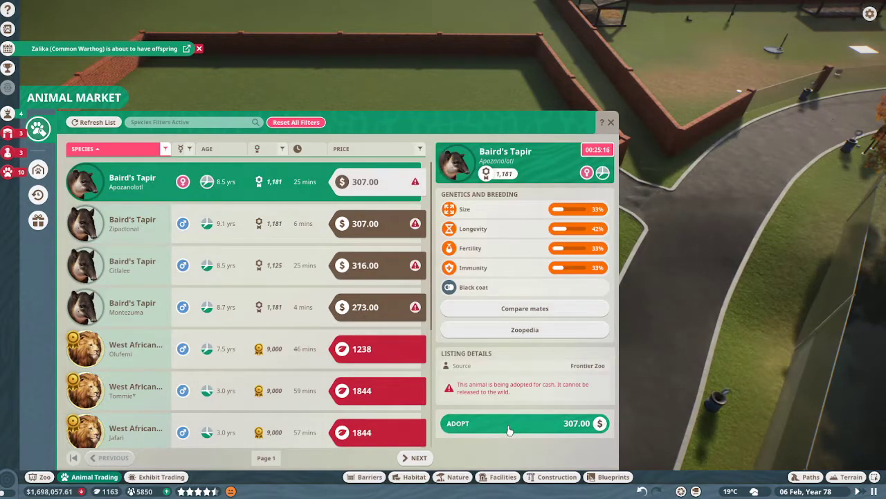
Adopt two Baird's tapirs from the filtered market listings.
{"action": "left_click", "coordinate": [524, 424]}
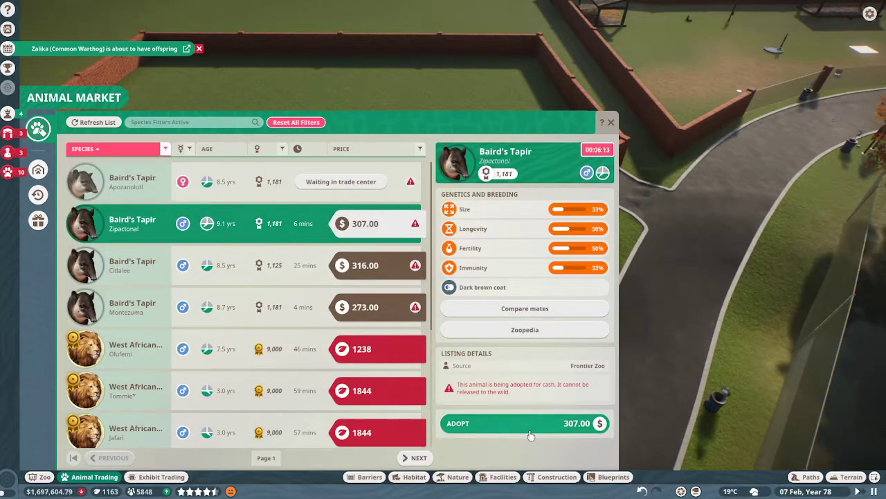
{"action": "left_click", "coordinate": [523, 424]}
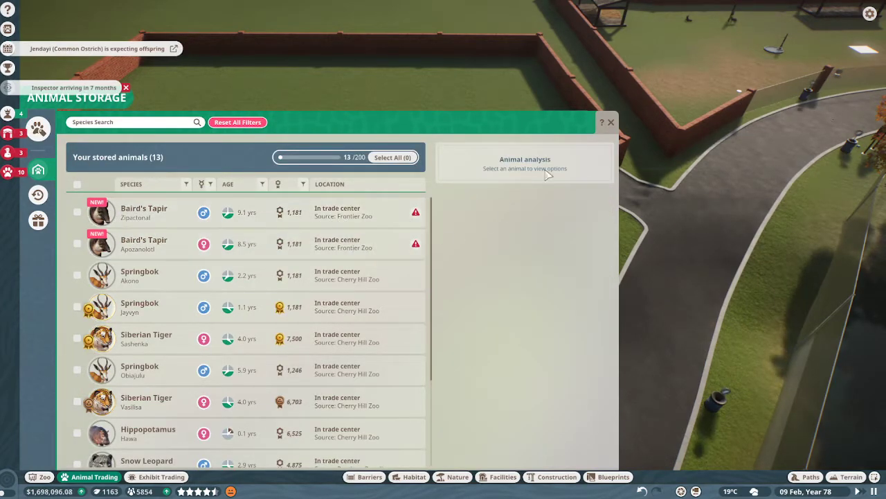
Send both adopted Baird's tapirs from storage to Habitat 37.
{"action": "left_click", "coordinate": [77, 244]}
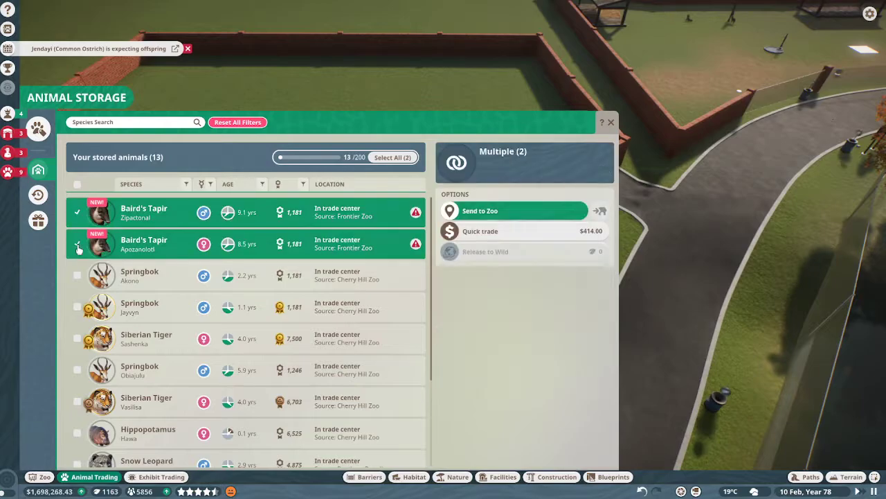
{"action": "left_click", "coordinate": [610, 122]}
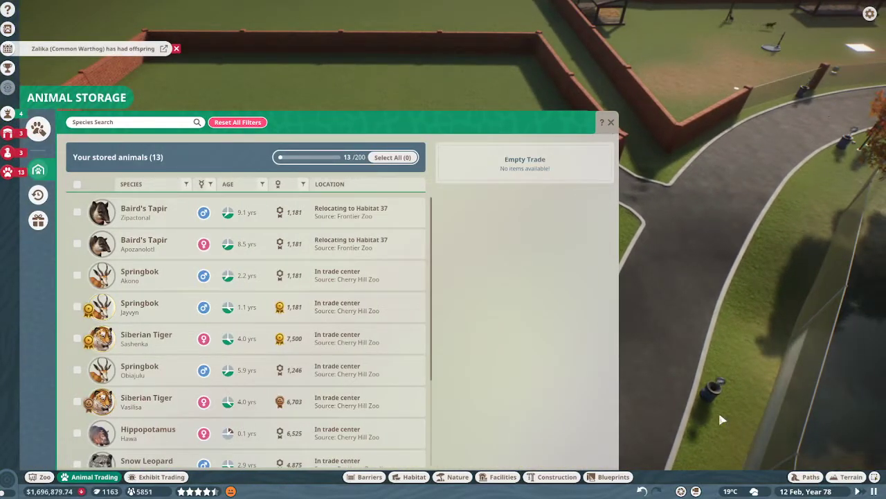
{"action": "left_click", "coordinate": [611, 122]}
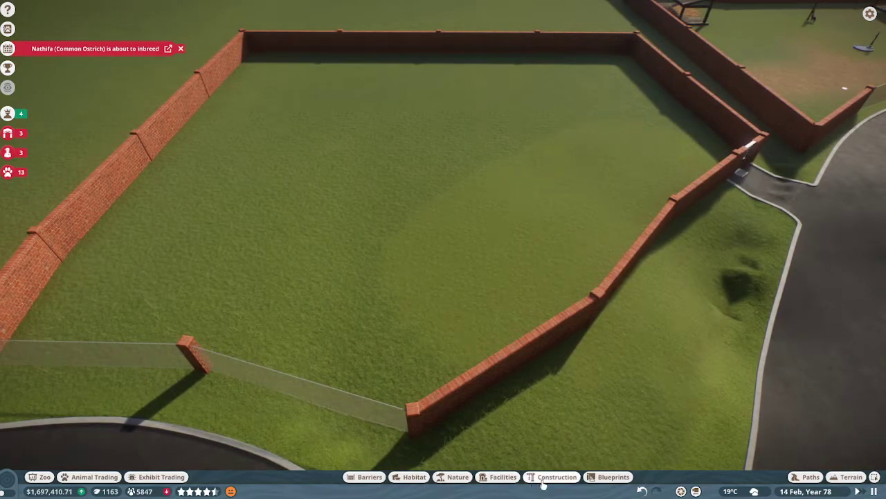
Filter the habitat item catalogue to Baird's Tapir items and browse them.
{"action": "left_click", "coordinate": [413, 477]}
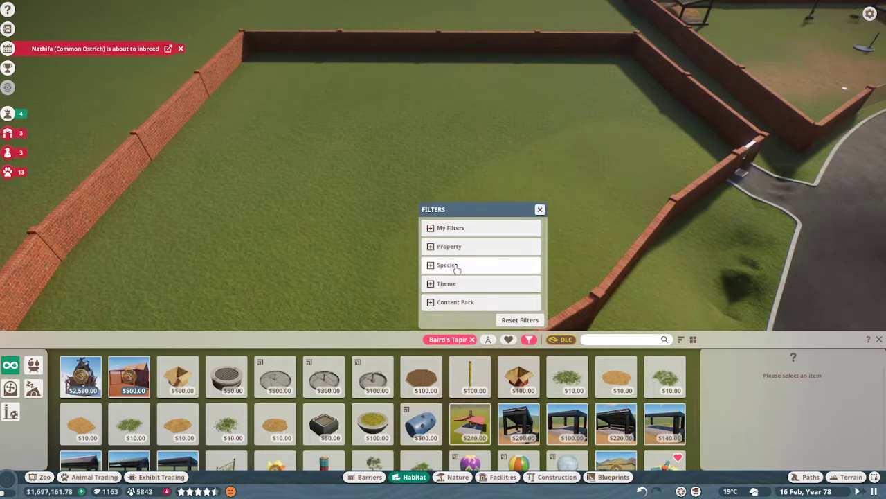
{"action": "left_click", "coordinate": [447, 264]}
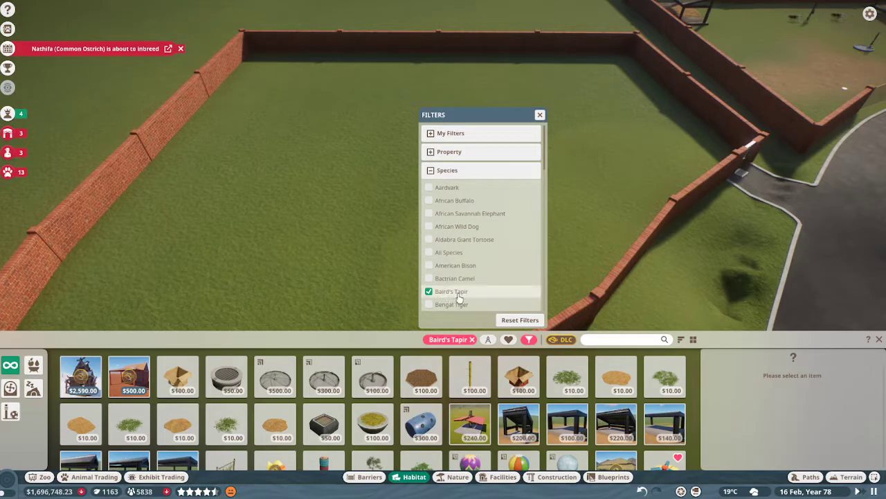
{"action": "left_click", "coordinate": [541, 113]}
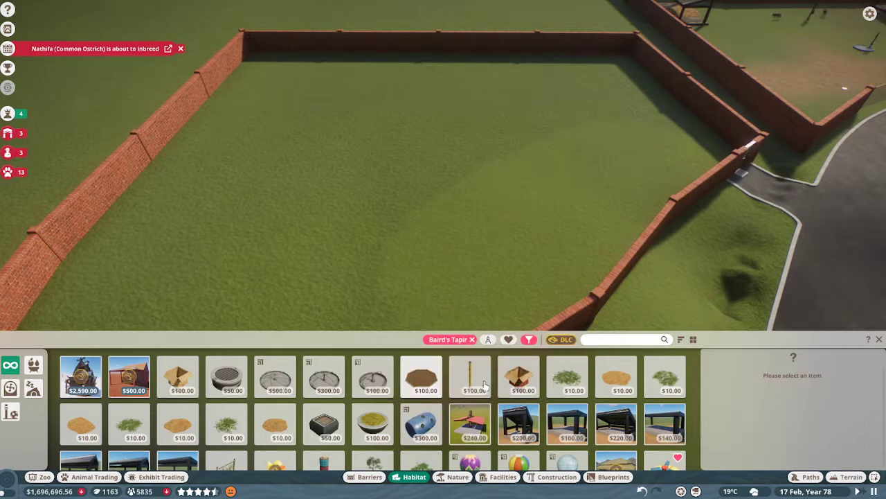
{"action": "mouse_move", "coordinate": [567, 424]}
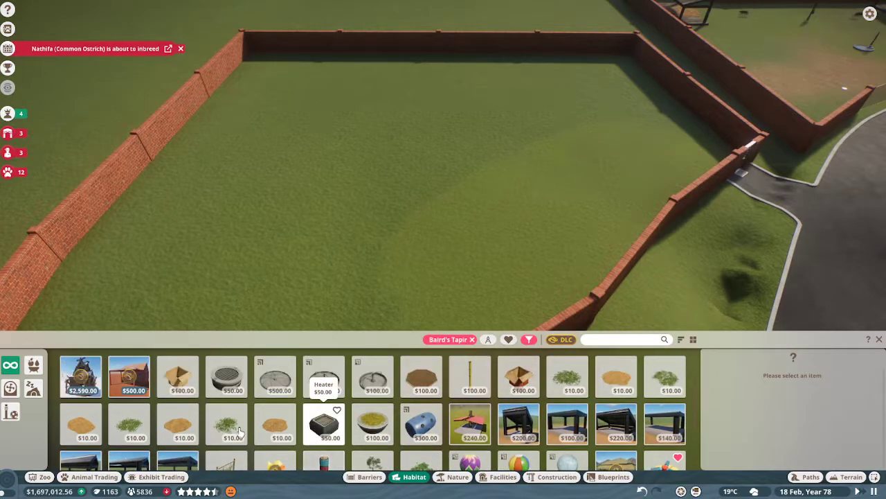
{"action": "mouse_move", "coordinate": [518, 424]}
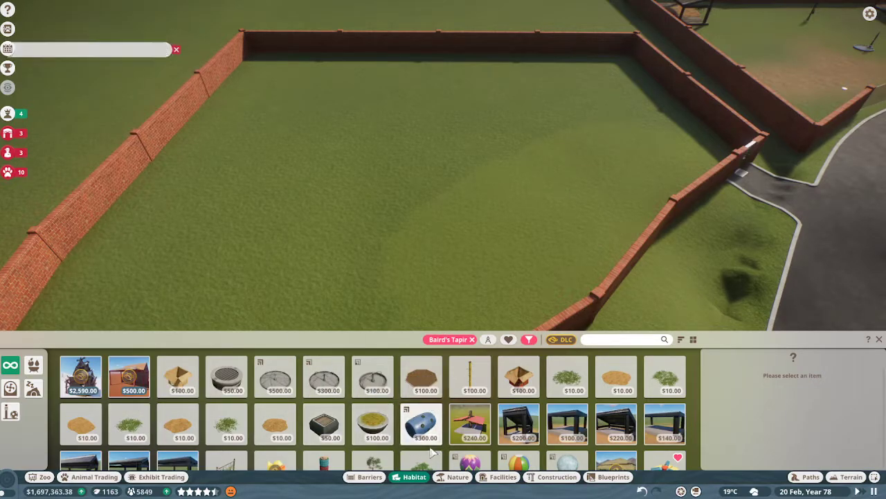
{"action": "scroll", "scroll_direction": "down", "scroll_amount": 3}
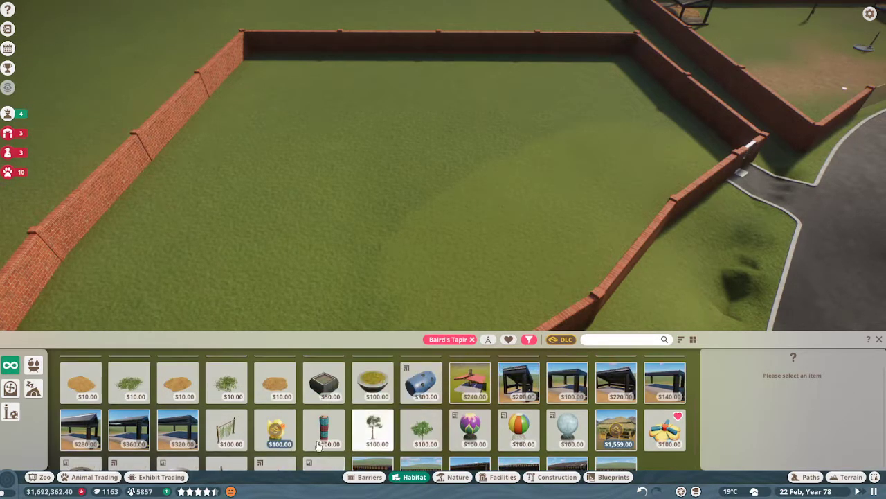
{"action": "mouse_move", "coordinate": [275, 429]}
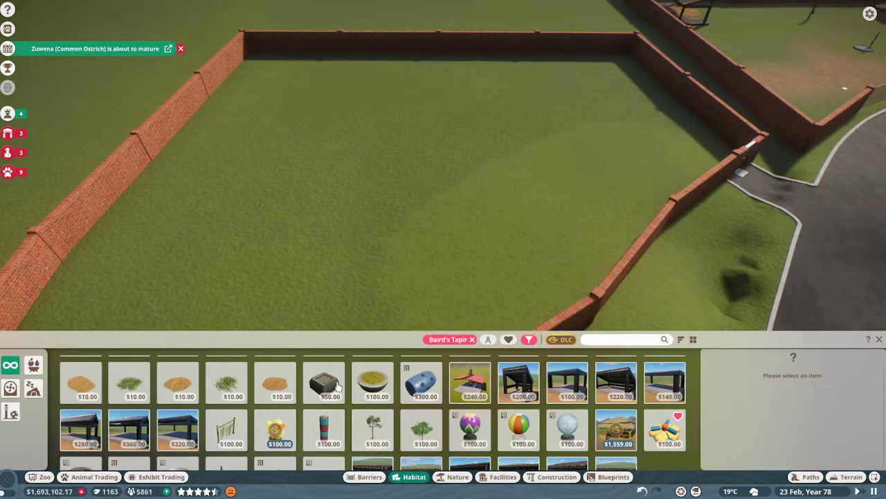
{"action": "mouse_move", "coordinate": [226, 430]}
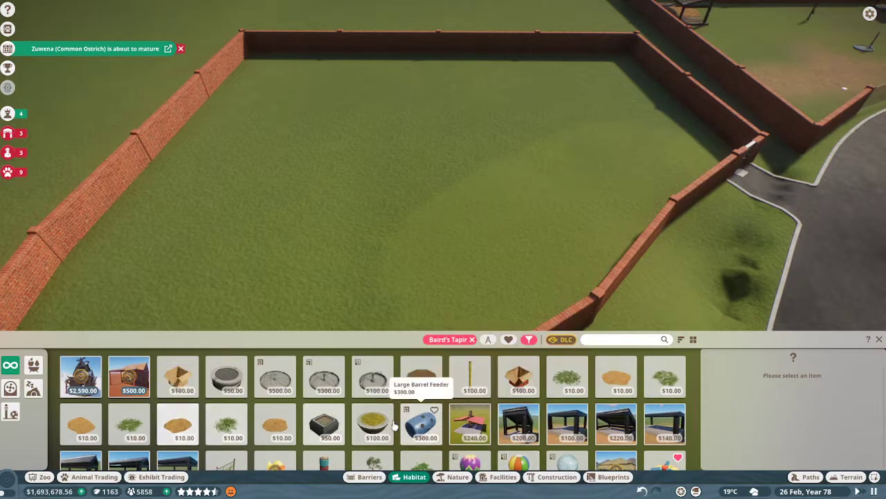
{"action": "mouse_move", "coordinate": [421, 376]}
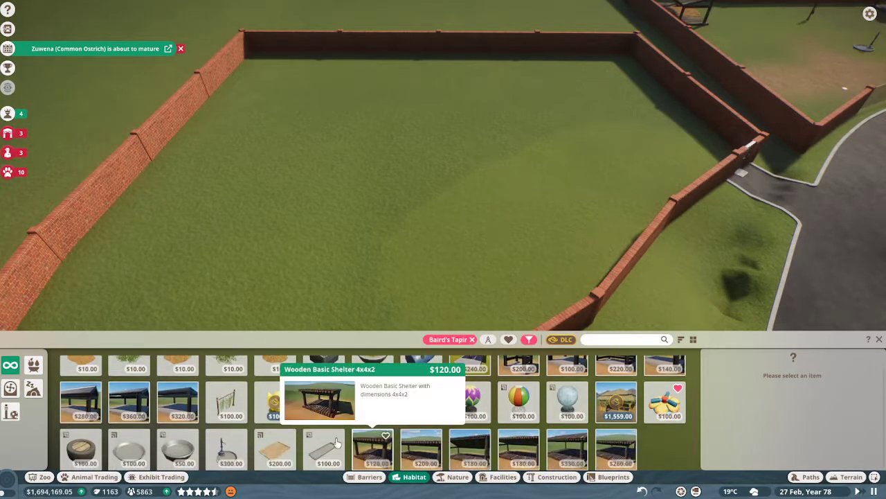
{"action": "mouse_move", "coordinate": [128, 450]}
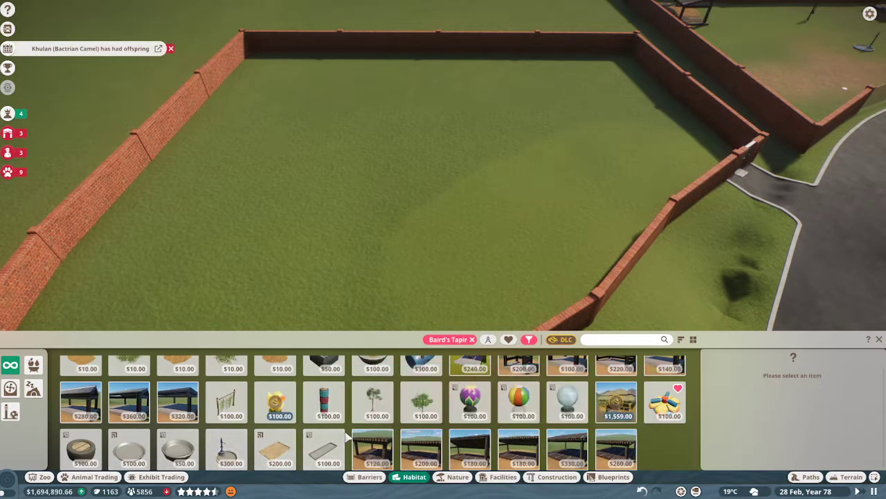
{"action": "scroll", "scroll_direction": "up", "scroll_amount": 3}
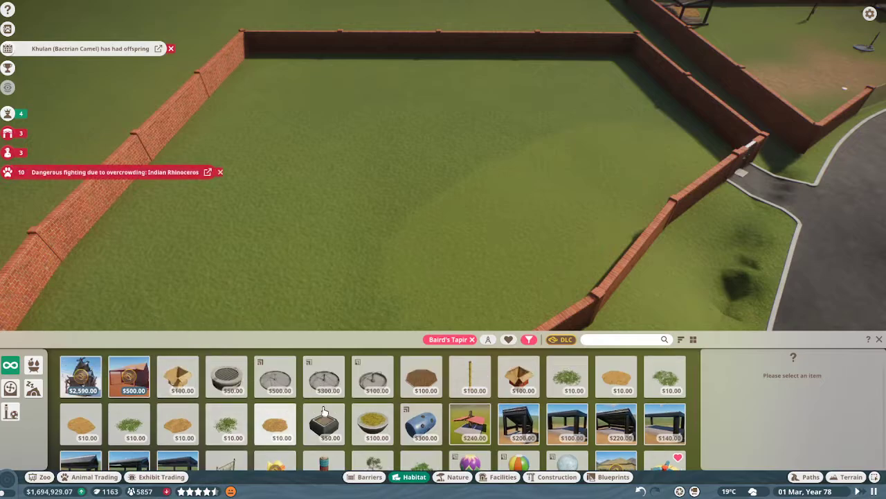
{"action": "scroll", "scroll_direction": "down", "scroll_amount": 3}
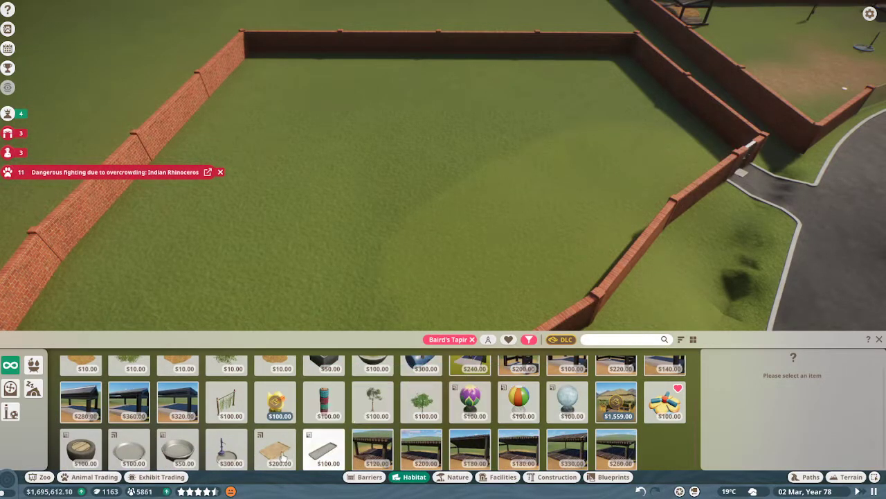
{"action": "mouse_move", "coordinate": [226, 450]}
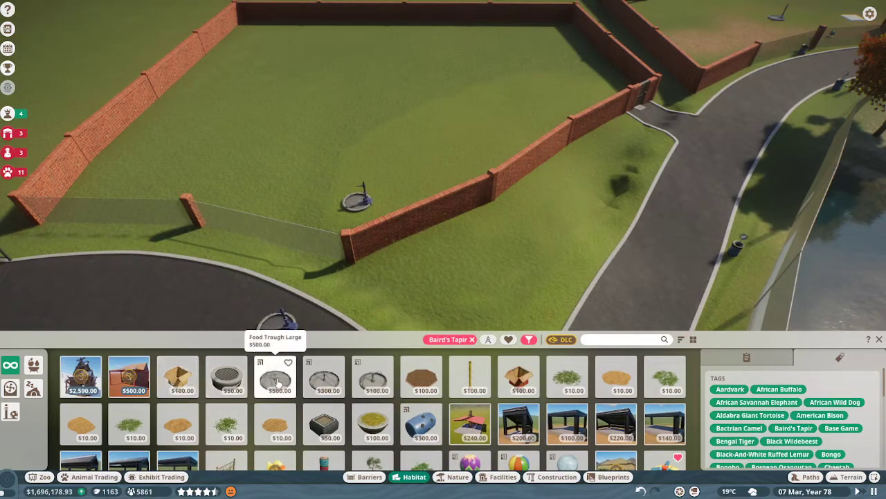
{"action": "mouse_move", "coordinate": [324, 377]}
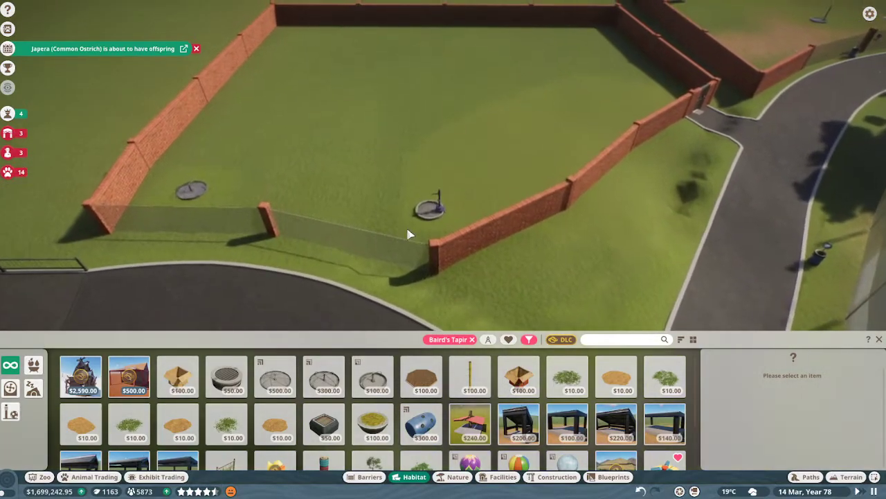
Place a food trough and a water-pipe enrichment device inside the tapir habitat.
{"action": "left_click", "coordinate": [428, 207]}
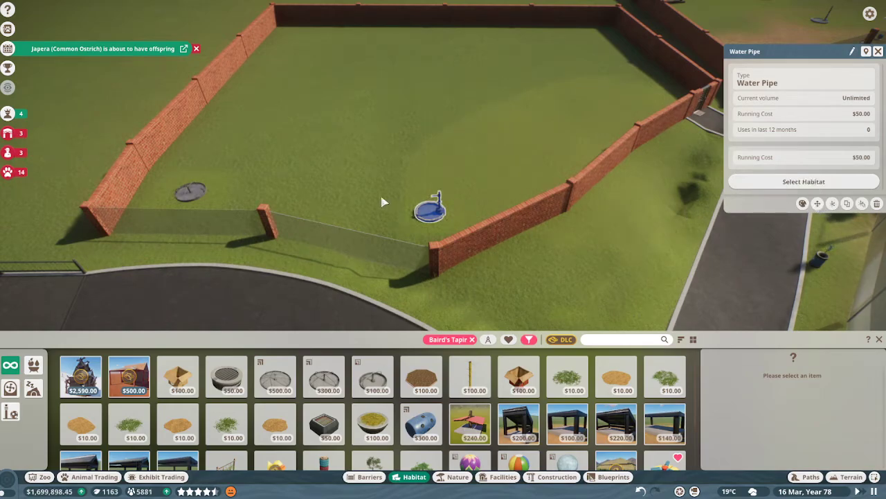
{"action": "mouse_move", "coordinate": [817, 202]}
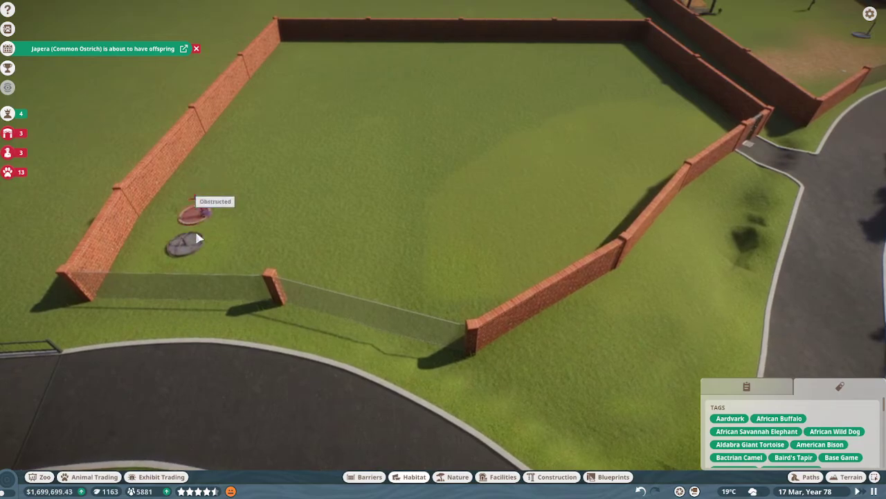
{"action": "left_click", "coordinate": [197, 207]}
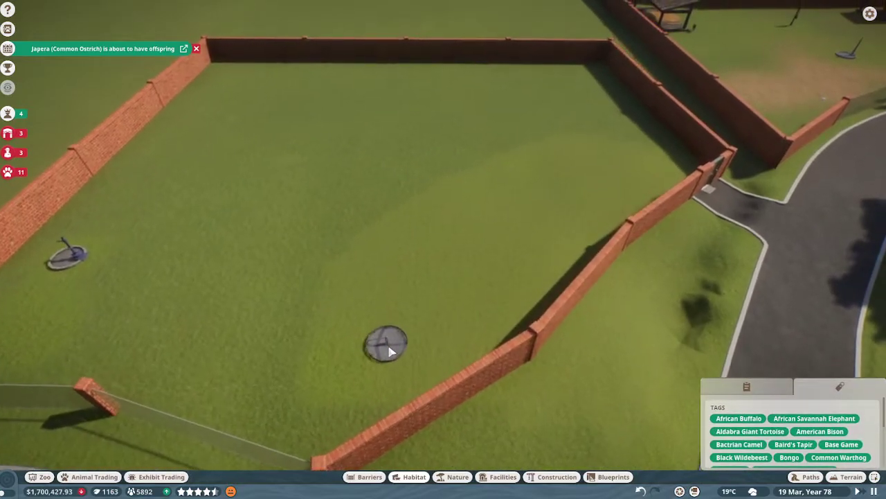
{"action": "left_click", "coordinate": [388, 344]}
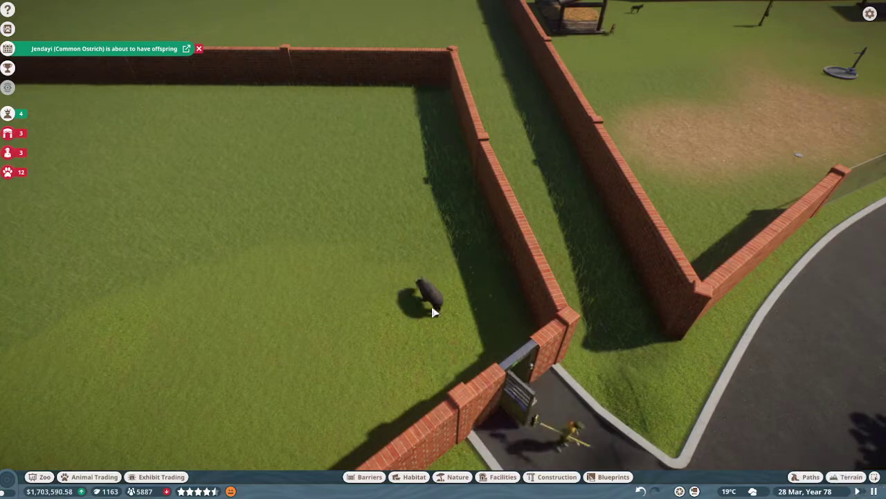
View a tapir's welfare details and the habitat's terrain breakdown.
{"action": "left_click", "coordinate": [427, 297]}
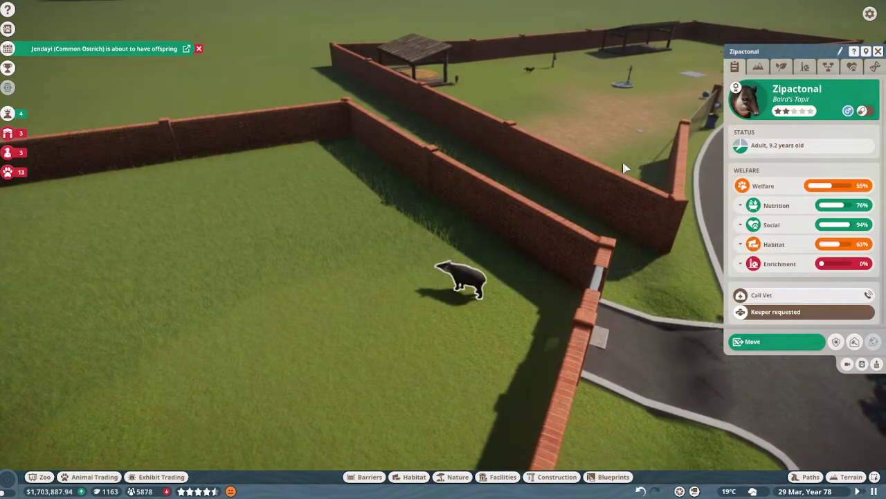
{"action": "mouse_move", "coordinate": [775, 213]}
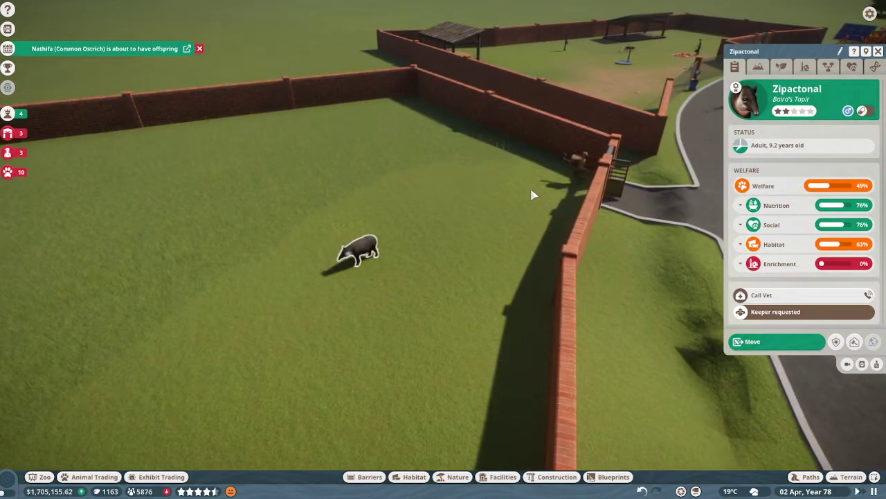
{"action": "mouse_move", "coordinate": [515, 195]}
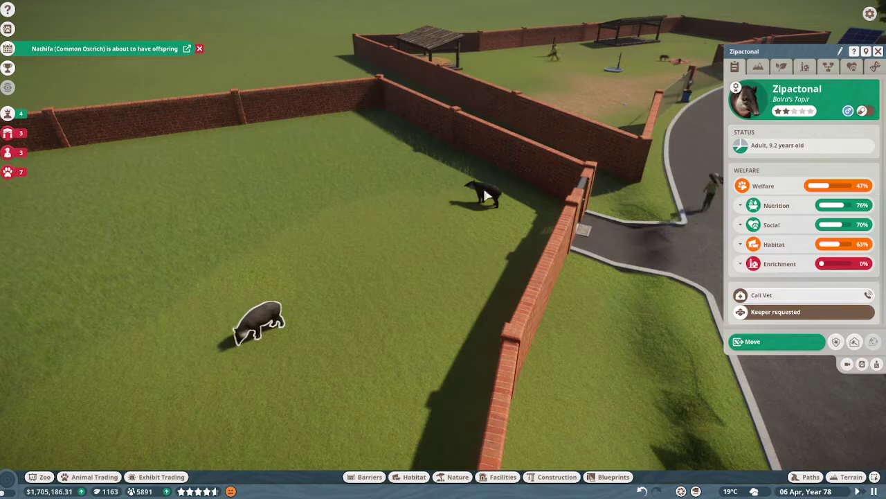
{"action": "left_click", "coordinate": [478, 194]}
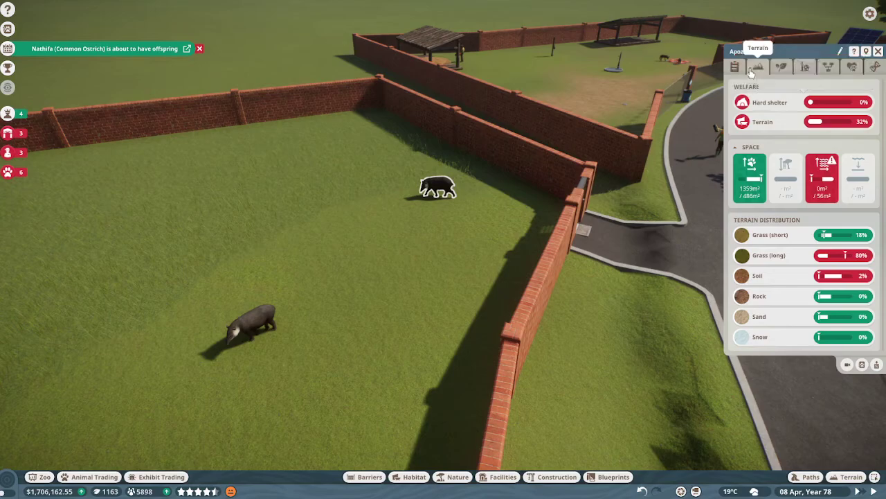
{"action": "mouse_move", "coordinate": [695, 195]}
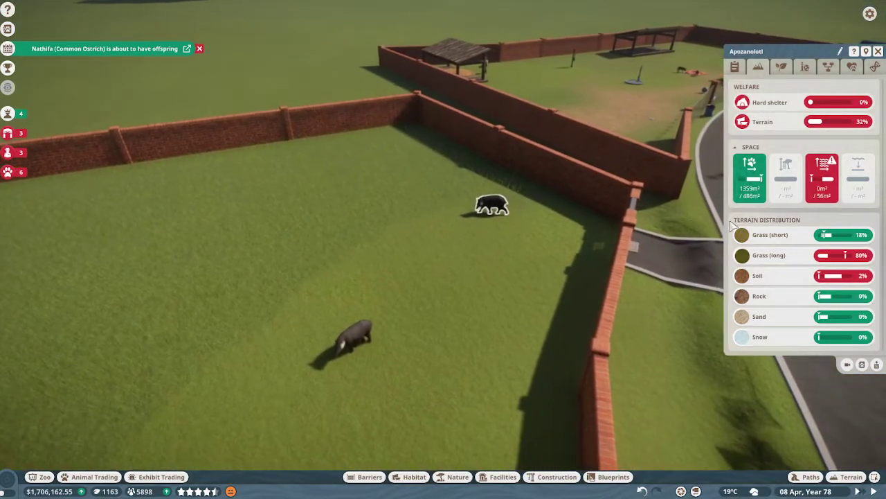
{"action": "mouse_move", "coordinate": [823, 162]}
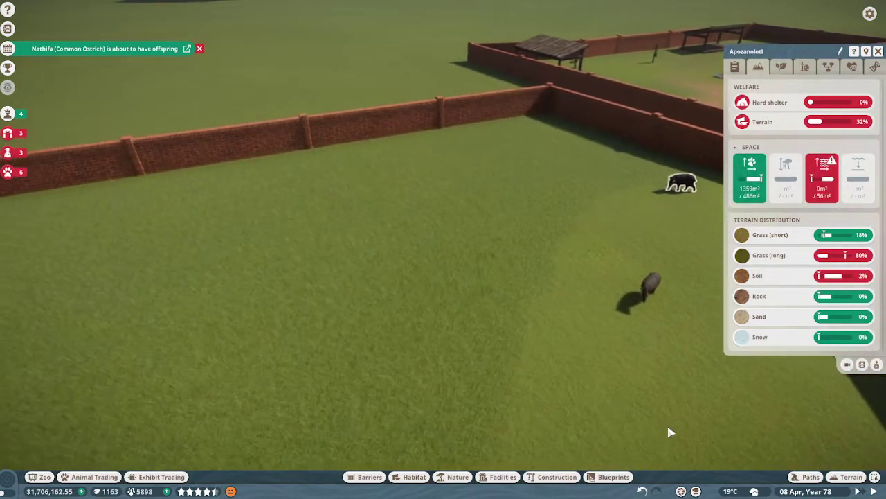
Lower the habitat grass into a shallow basin with the sculpt brush.
{"action": "left_click", "coordinate": [856, 476]}
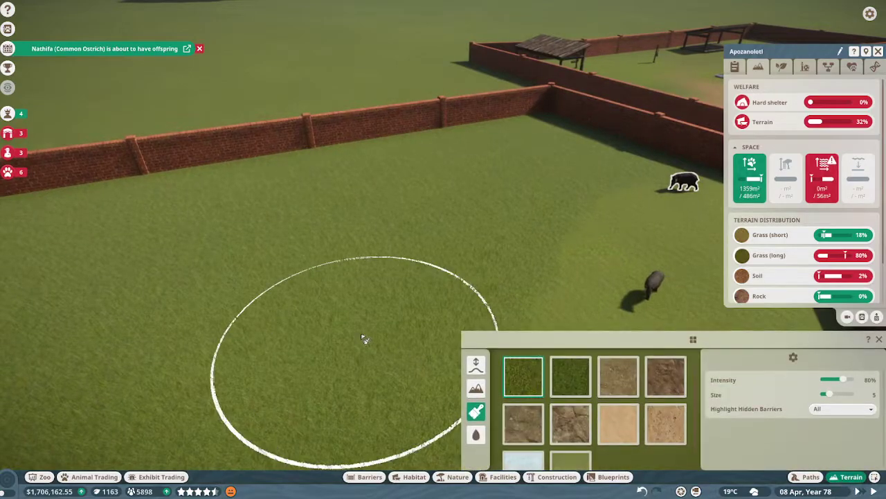
{"action": "left_click", "coordinate": [477, 366]}
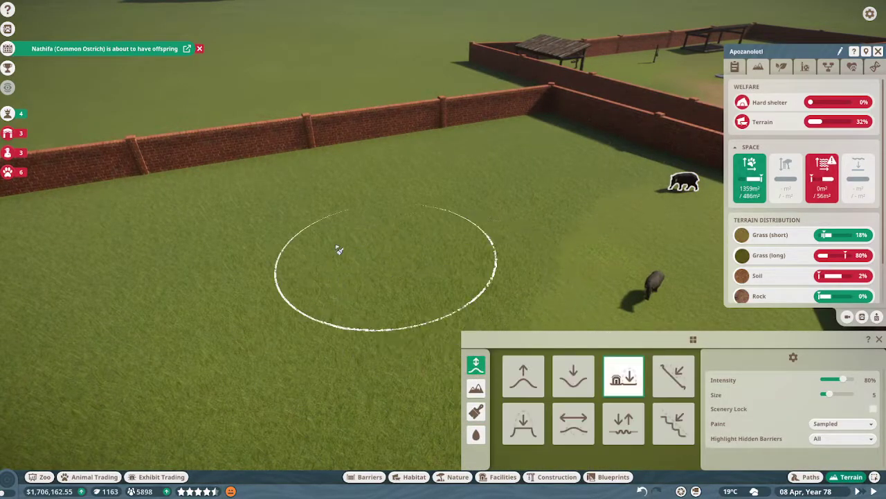
{"action": "left_click", "coordinate": [574, 377]}
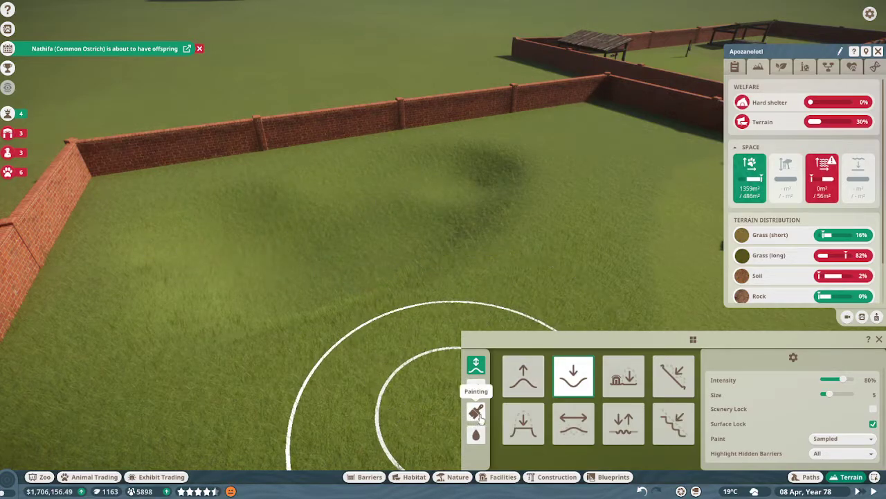
Paint a sandy terrain texture across the sunken basin.
{"action": "left_click", "coordinate": [477, 410]}
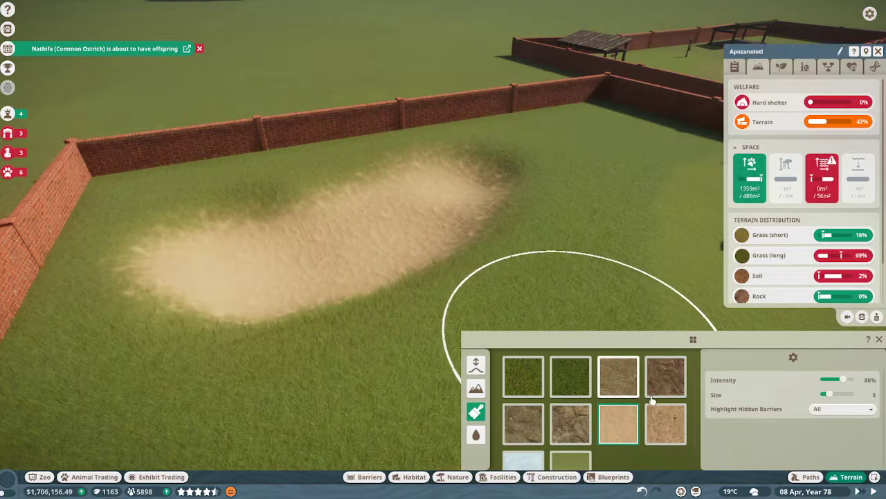
{"action": "left_click", "coordinate": [664, 424]}
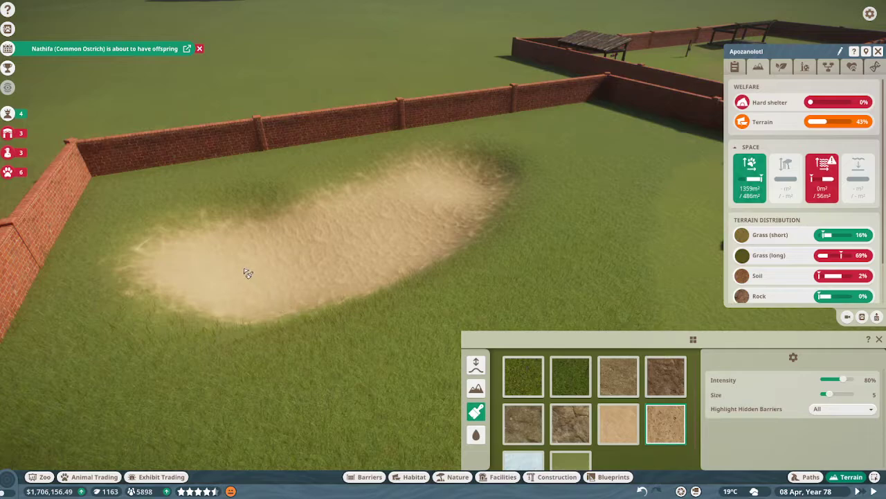
{"action": "left_click", "coordinate": [312, 266]}
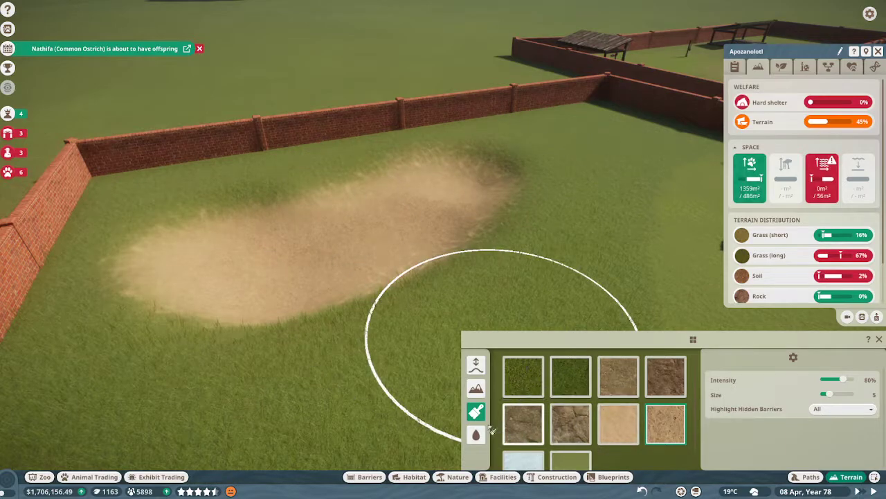
Fill the sandy basin with calm water to form a pond.
{"action": "left_click", "coordinate": [476, 435]}
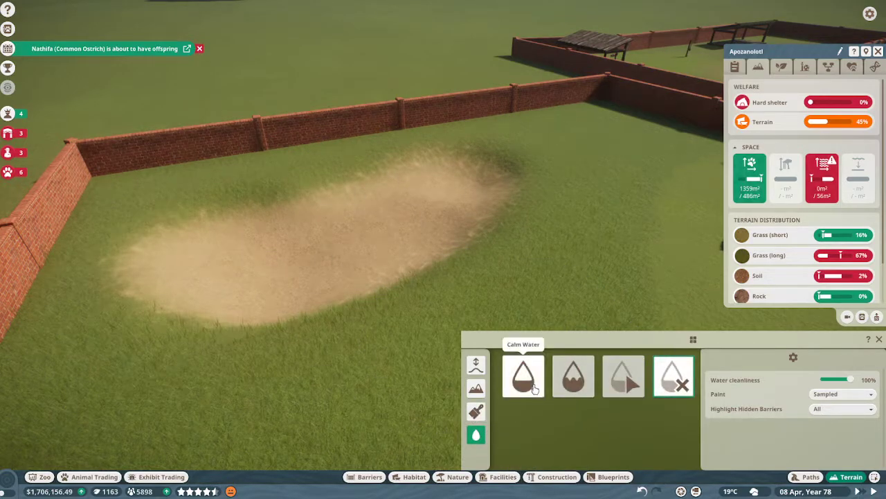
{"action": "left_click", "coordinate": [523, 376]}
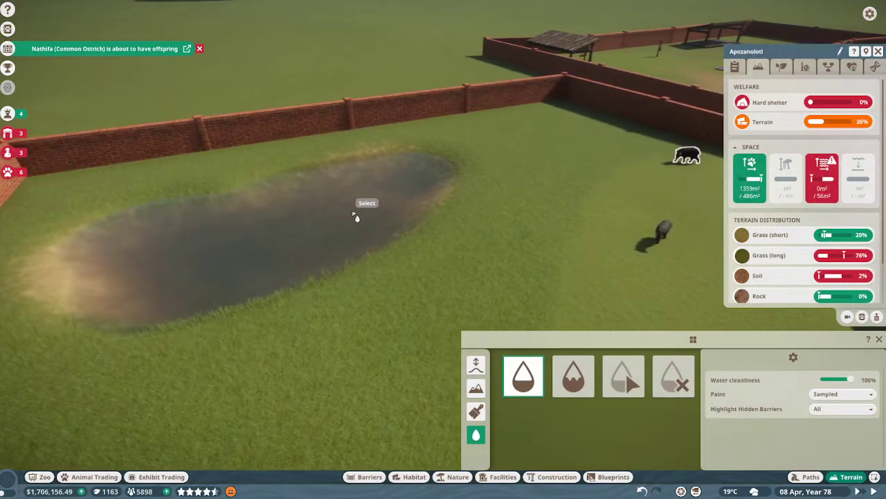
{"action": "mouse_move", "coordinate": [801, 263]}
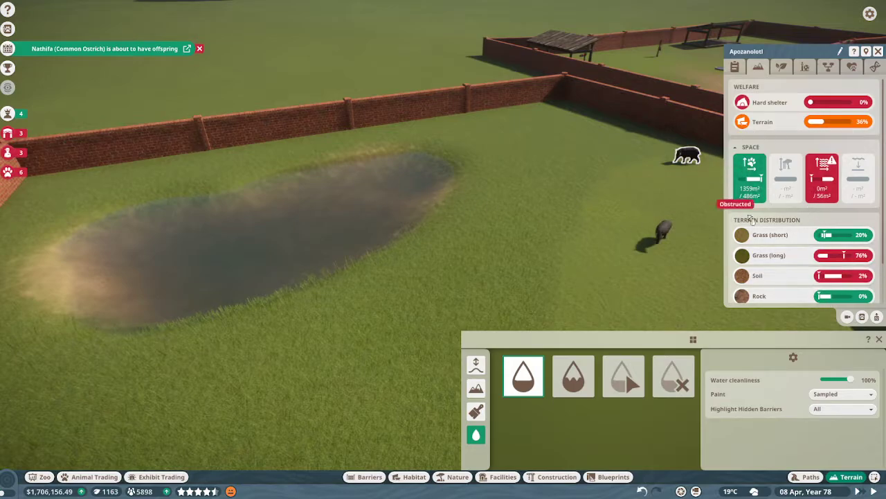
{"action": "mouse_move", "coordinate": [845, 255]}
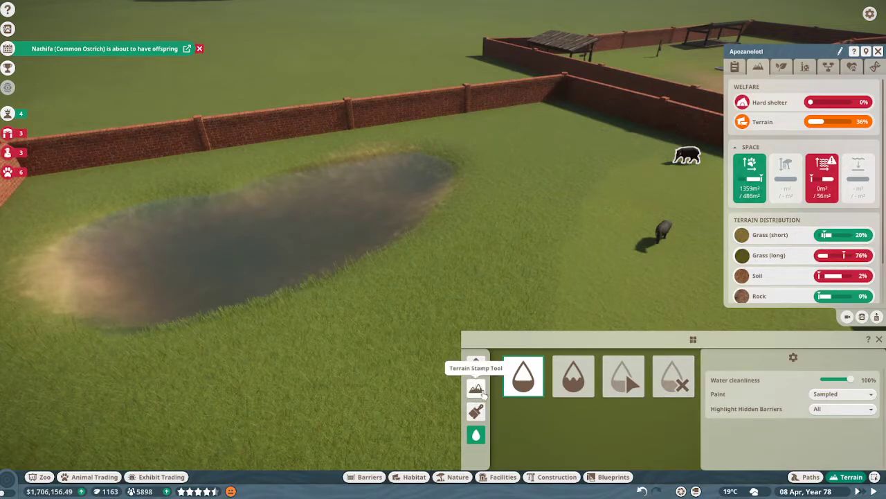
Paint soil across most of the habitat floor until the tapirs' terrain need is full.
{"action": "left_click", "coordinate": [477, 410]}
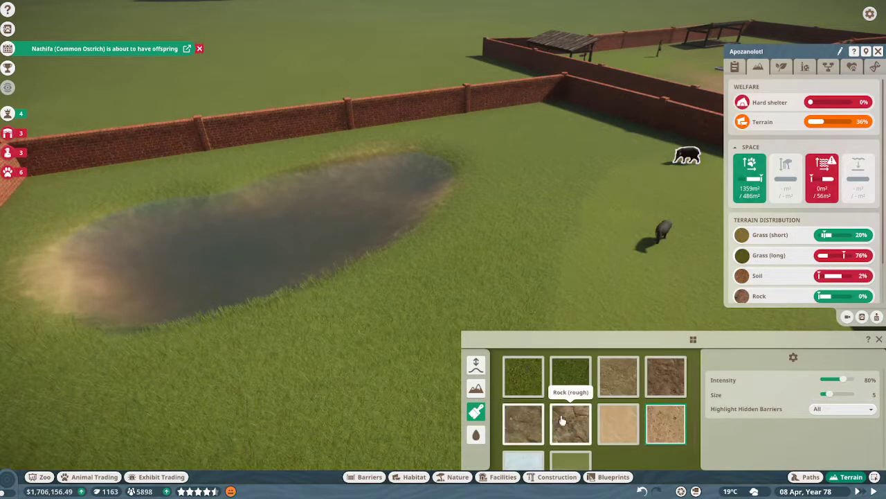
{"action": "left_click", "coordinate": [618, 377]}
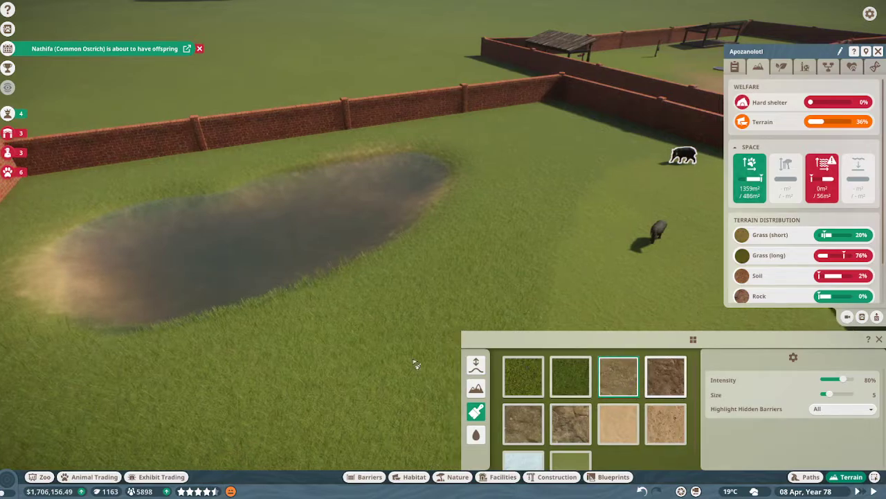
{"action": "left_click", "coordinate": [346, 222]}
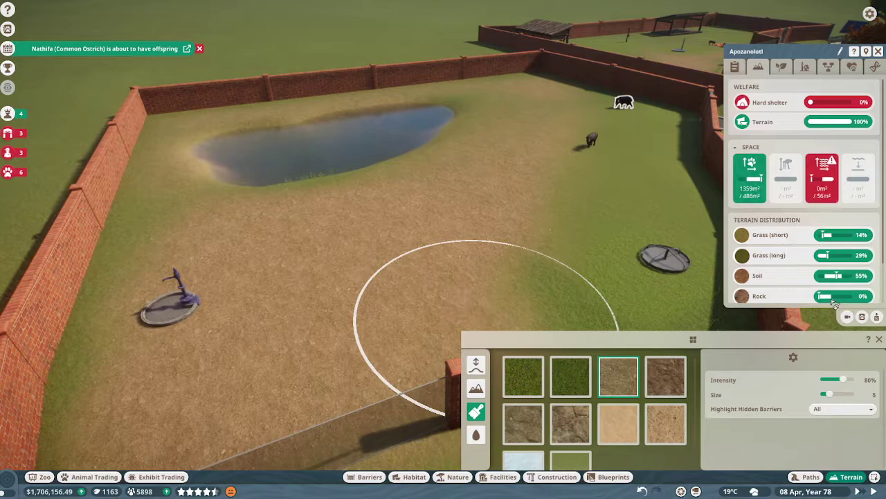
{"action": "mouse_move", "coordinate": [842, 255]}
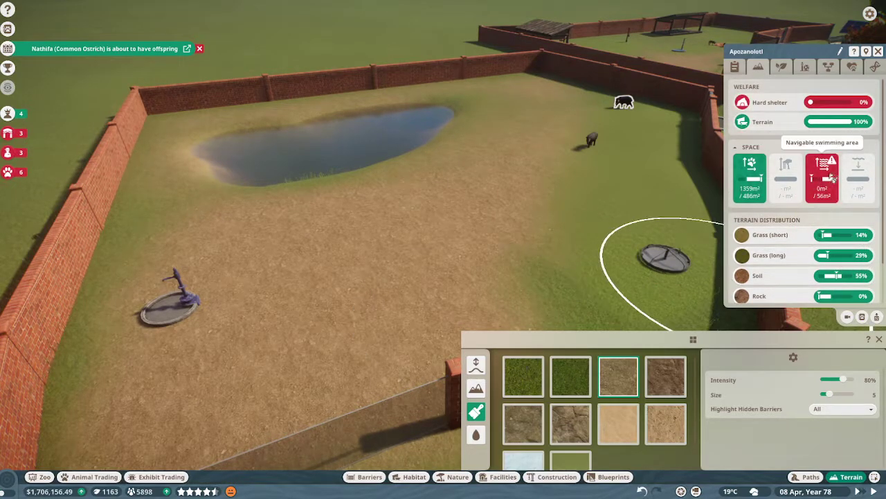
{"action": "mouse_move", "coordinate": [762, 276]}
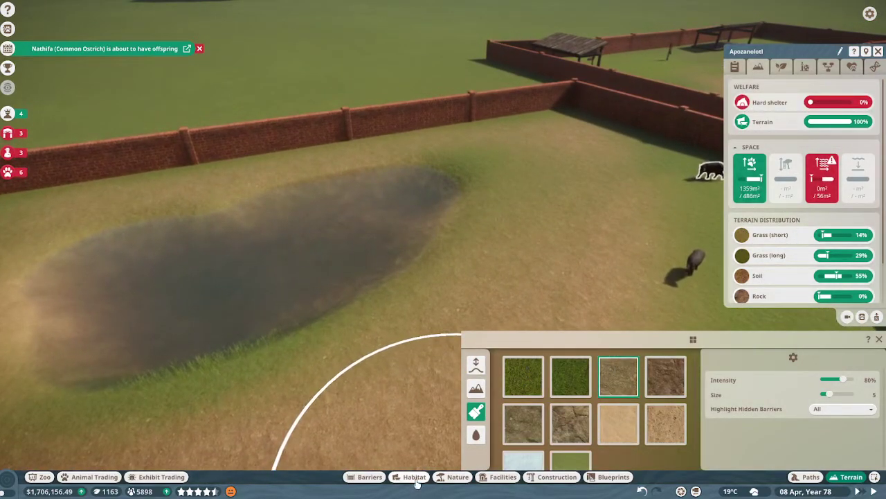
Place a wooden shelter from the habitat items inside the enclosure, raising hard shelter to about three quarters.
{"action": "left_click", "coordinate": [414, 477]}
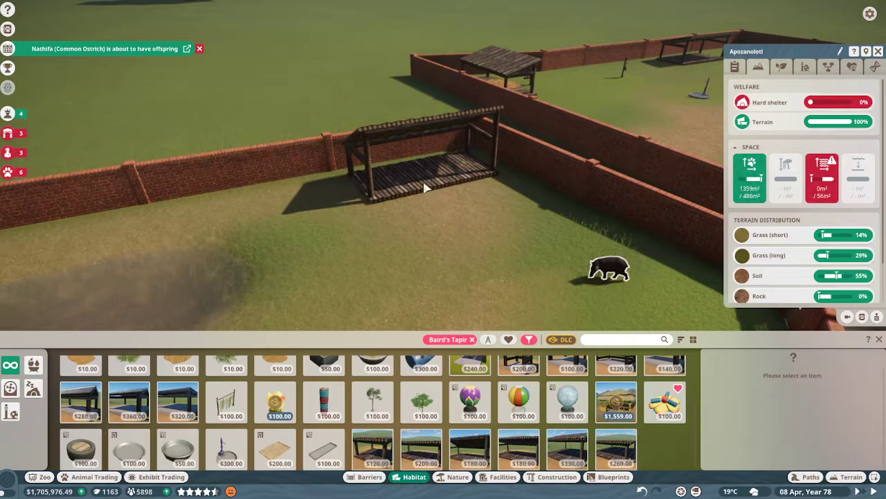
{"action": "mouse_move", "coordinate": [374, 219]}
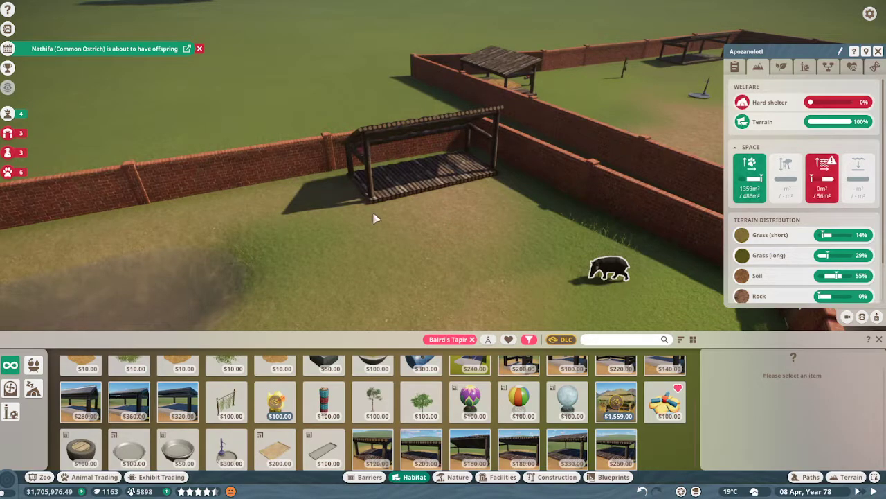
{"action": "mouse_move", "coordinate": [416, 319]}
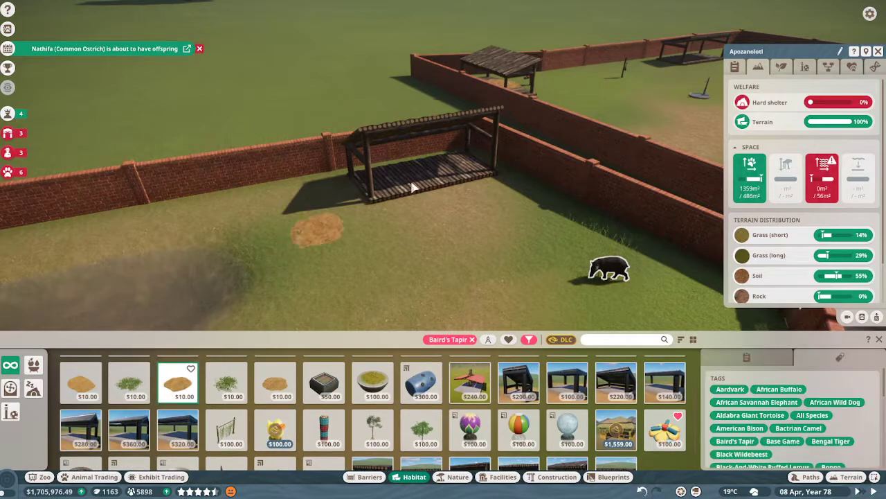
{"action": "left_click", "coordinate": [416, 169]}
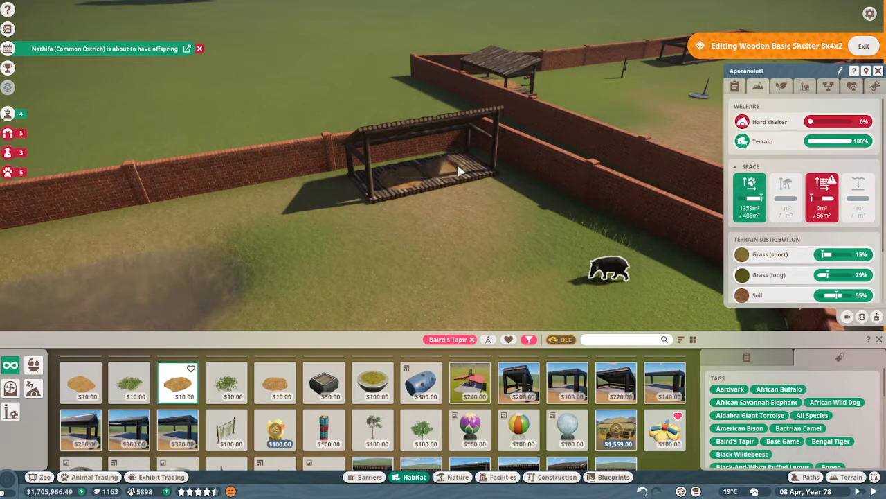
{"action": "left_click", "coordinate": [794, 358]}
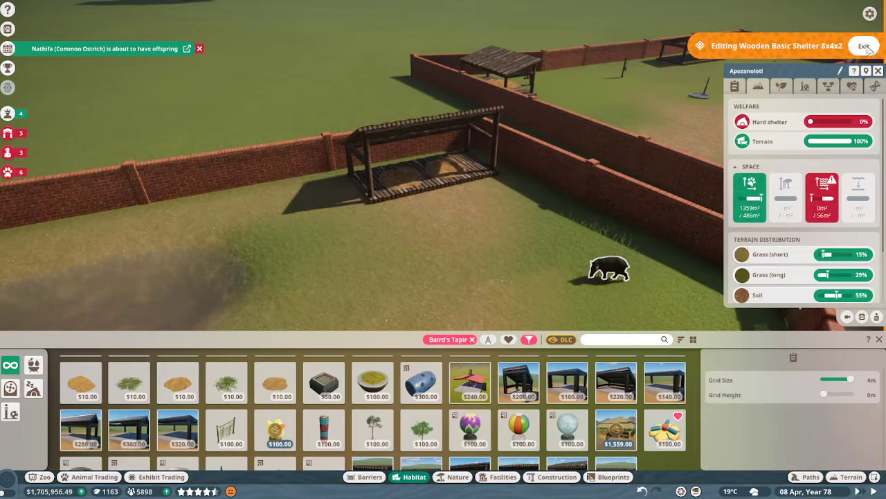
{"action": "left_click", "coordinate": [864, 46]}
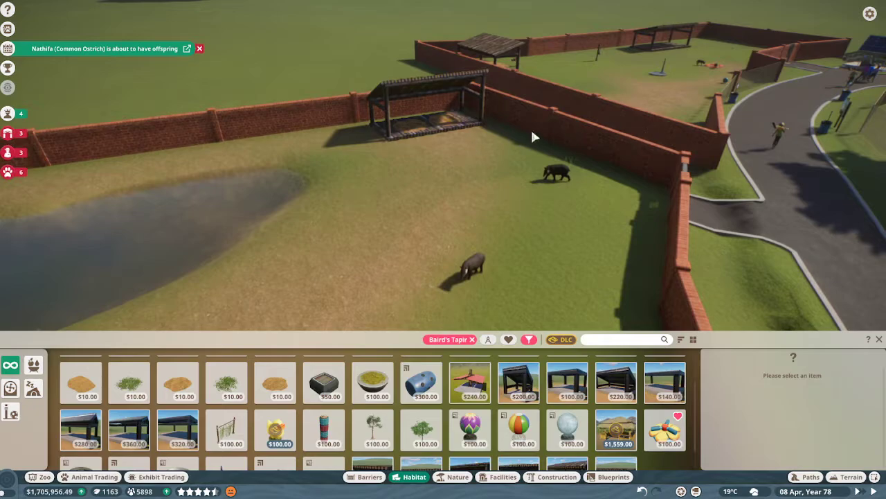
{"action": "mouse_move", "coordinate": [333, 153]}
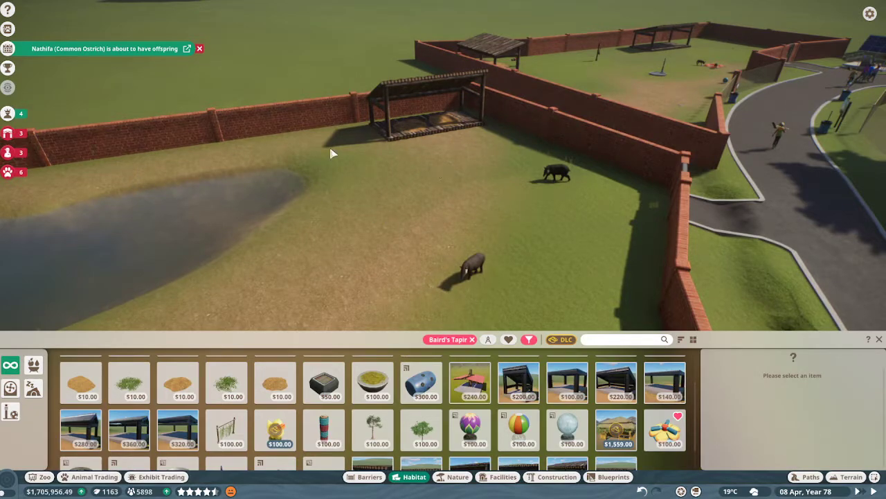
{"action": "left_click", "coordinate": [471, 266]}
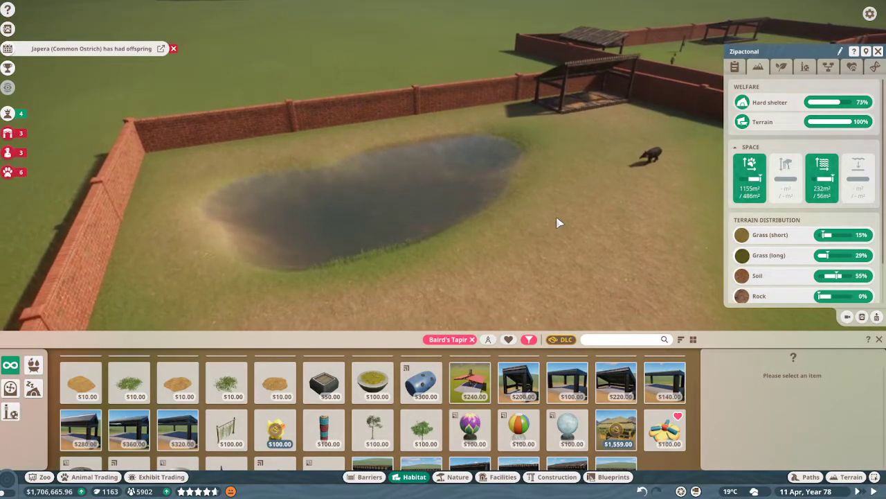
{"action": "left_click", "coordinate": [174, 48]}
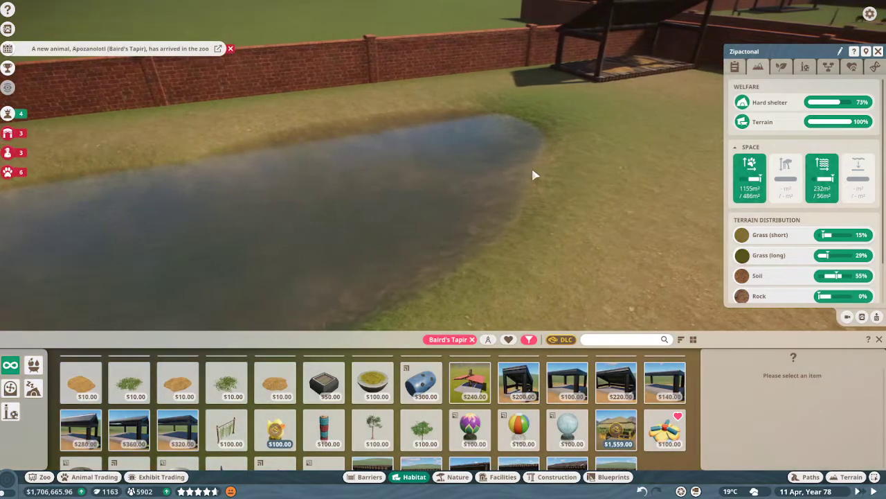
{"action": "mouse_move", "coordinate": [579, 149]}
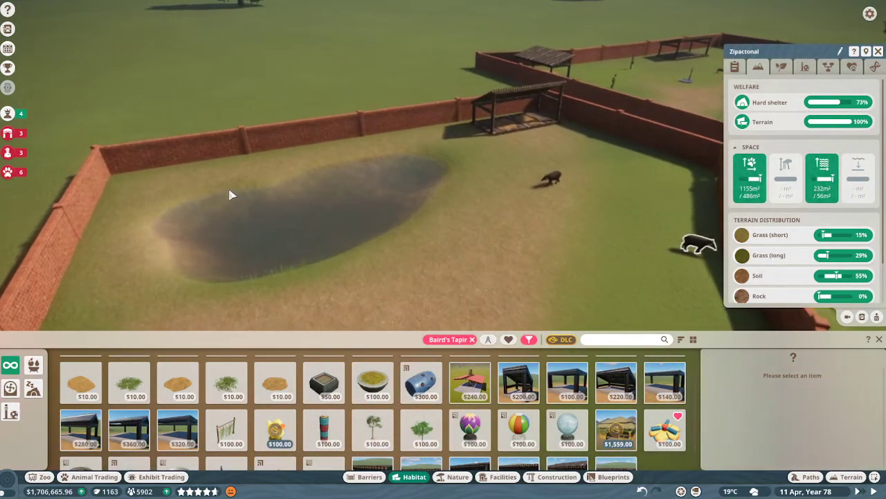
{"action": "mouse_move", "coordinate": [858, 177]}
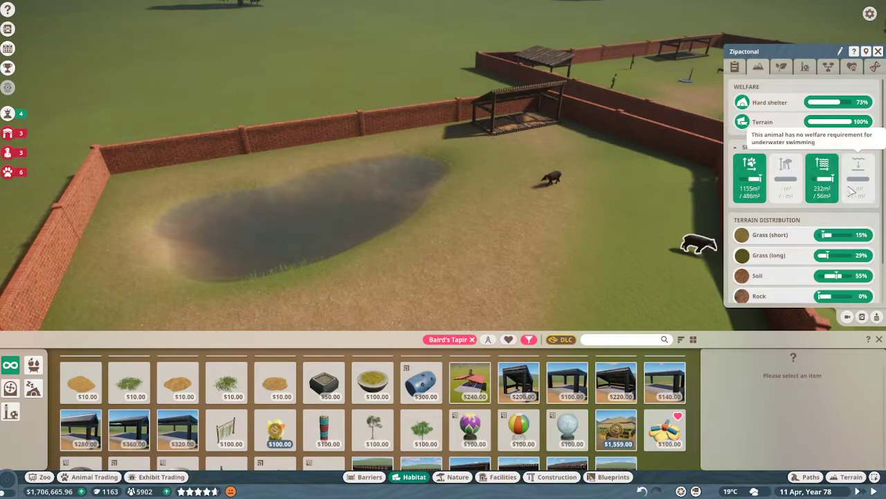
Show the habitat's Plants needs: zero coverage and a South/Central American range.
{"action": "left_click", "coordinate": [781, 66]}
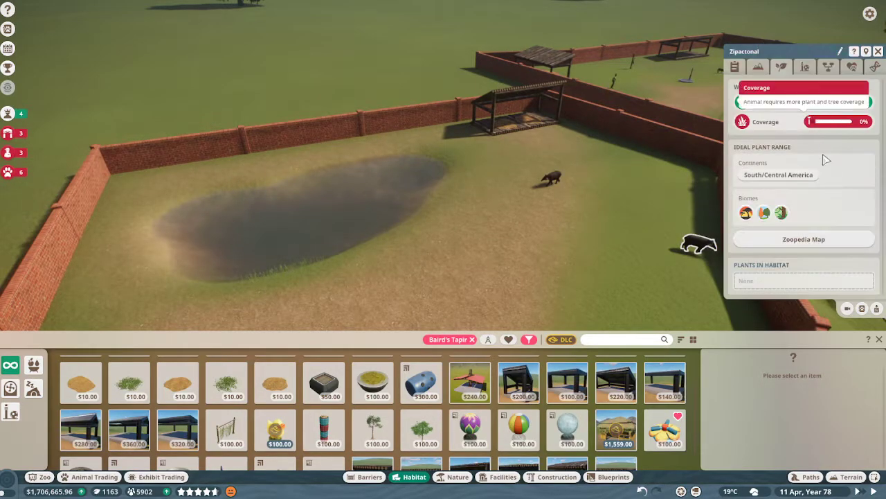
{"action": "mouse_move", "coordinate": [759, 133]}
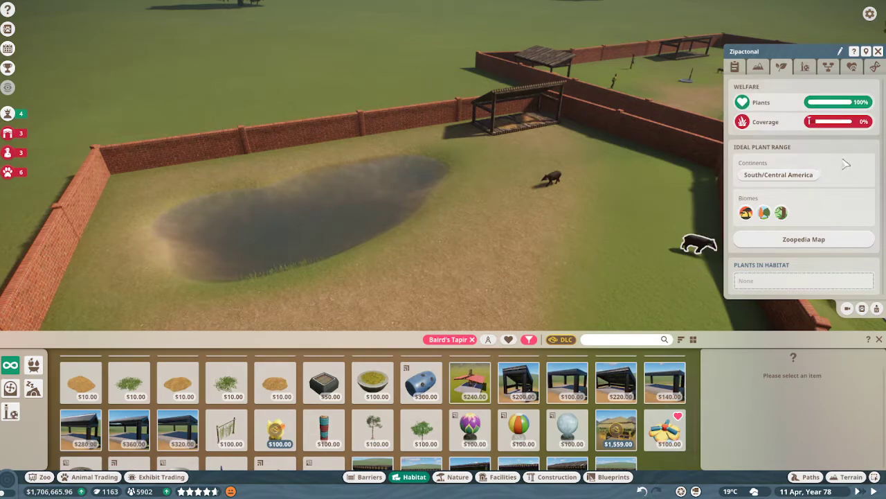
{"action": "mouse_move", "coordinate": [742, 122]}
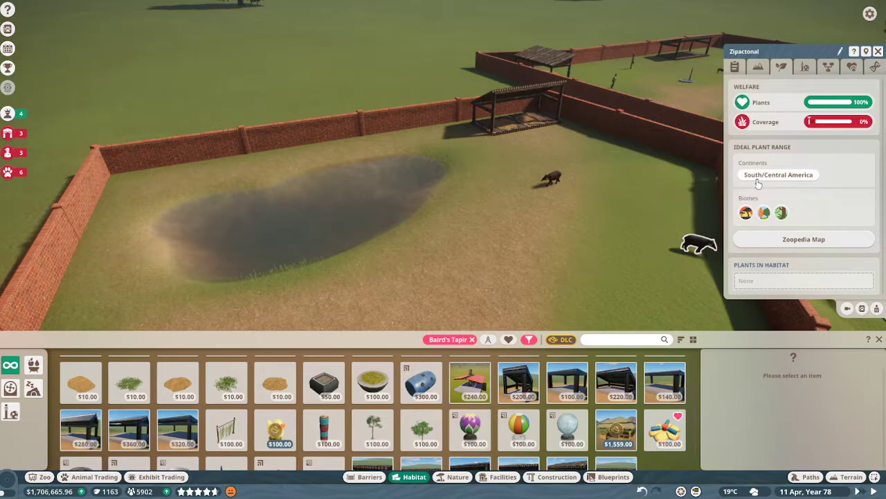
{"action": "mouse_move", "coordinate": [747, 213]}
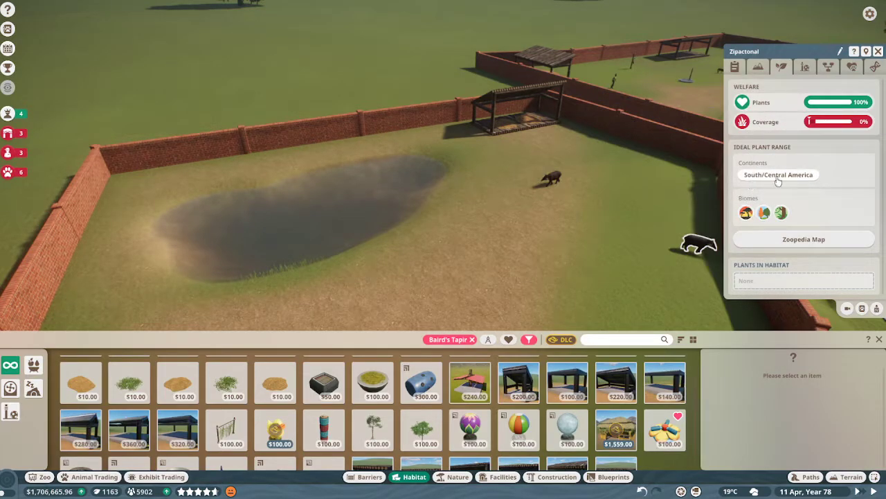
{"action": "mouse_move", "coordinate": [781, 213]}
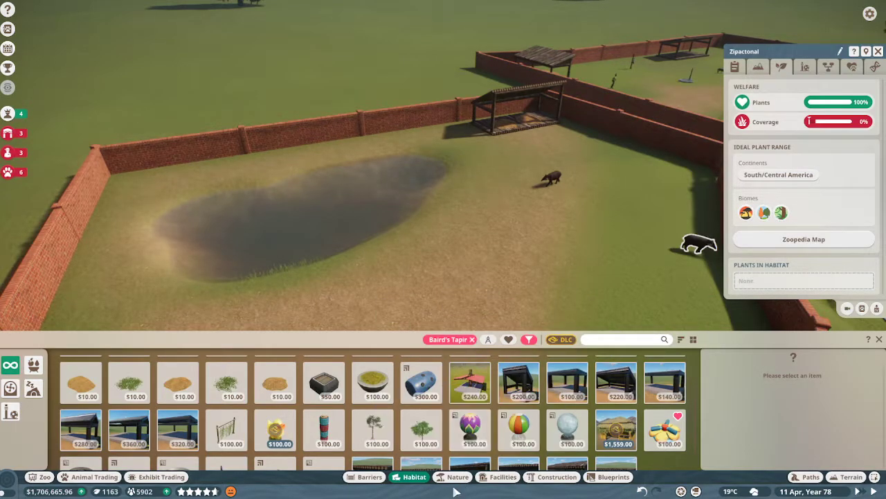
Filter the Nature catalogue to South/Central American grassland, temperate and tropical plants.
{"action": "left_click", "coordinate": [458, 476]}
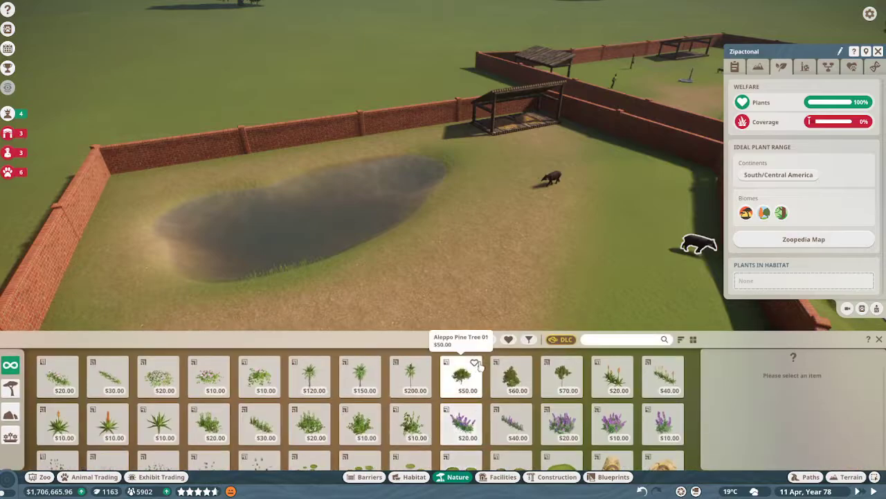
{"action": "left_click", "coordinate": [529, 340]}
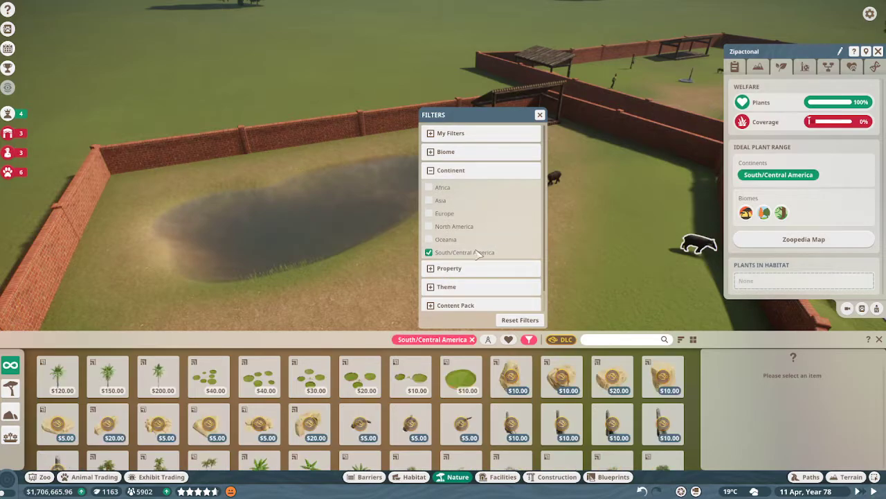
{"action": "left_click", "coordinate": [446, 151]}
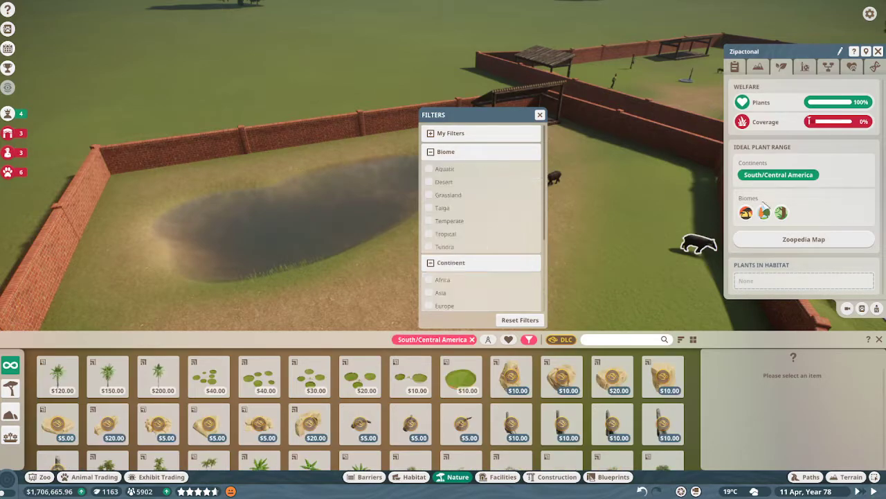
{"action": "mouse_move", "coordinate": [745, 213]}
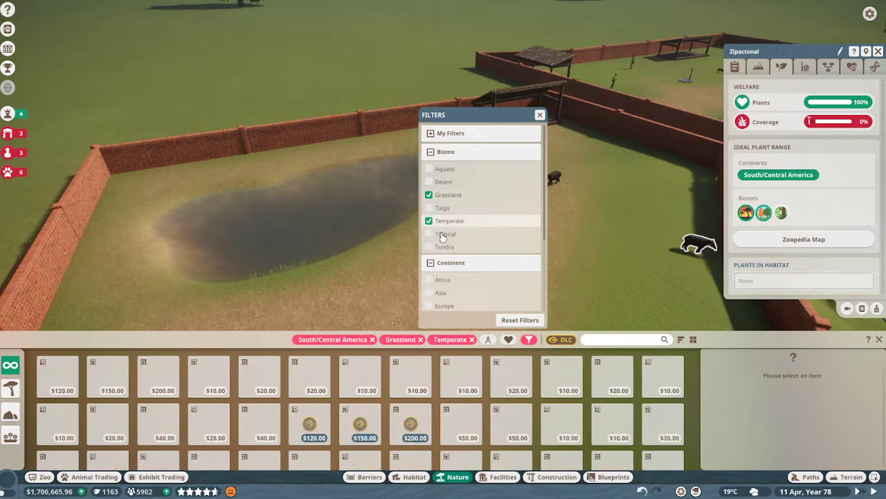
{"action": "left_click", "coordinate": [429, 232]}
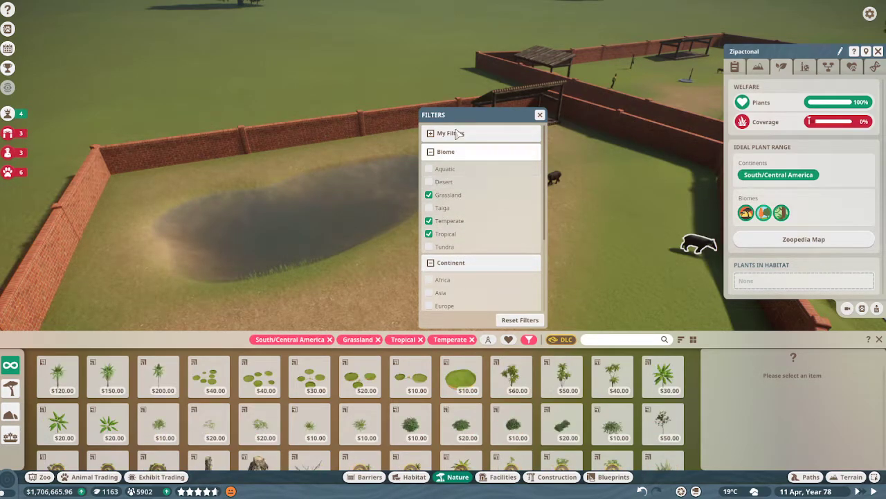
{"action": "left_click", "coordinate": [540, 114]}
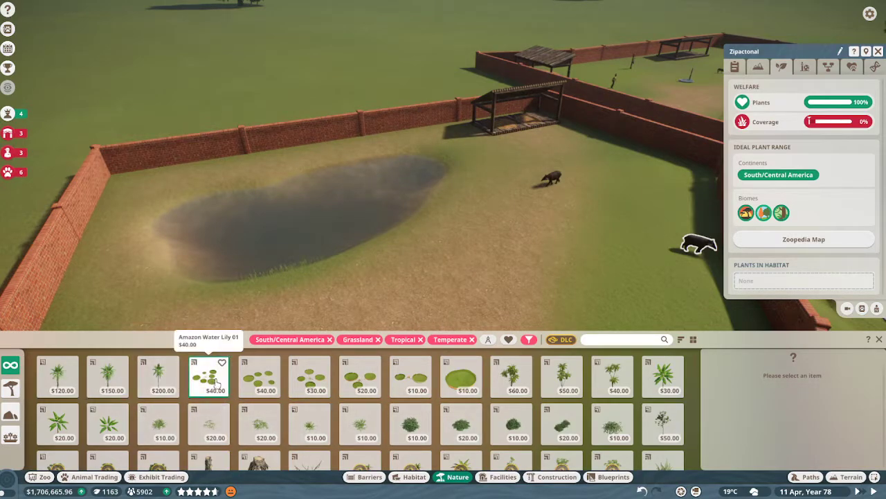
Fill the pond with Amazon Water Lilies of two varieties and extra lily pads.
{"action": "left_click", "coordinate": [478, 224]}
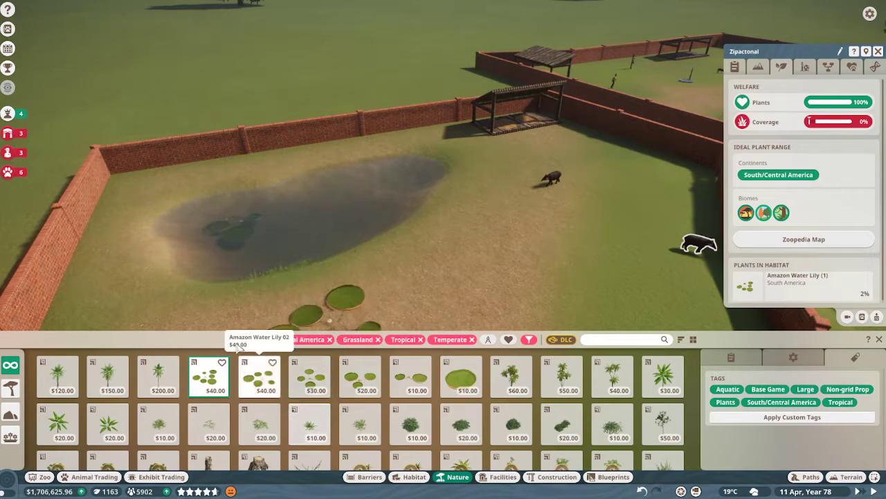
{"action": "left_click", "coordinate": [260, 169]}
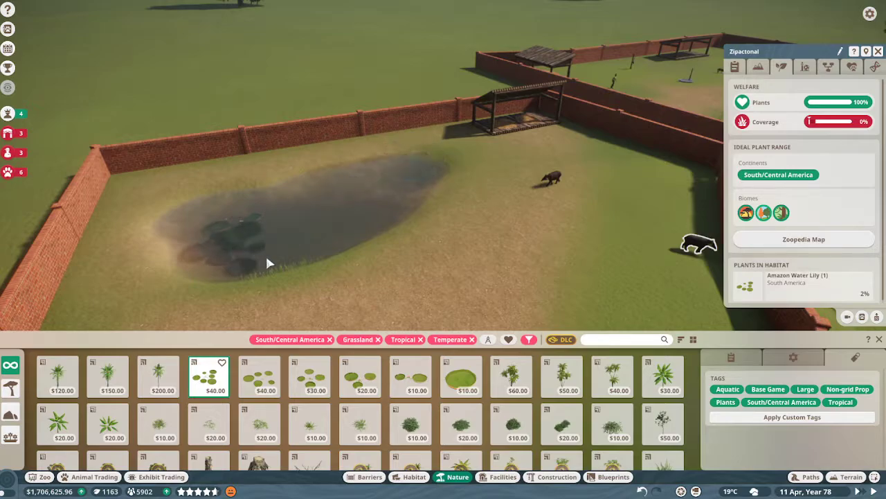
{"action": "left_click", "coordinate": [59, 377]}
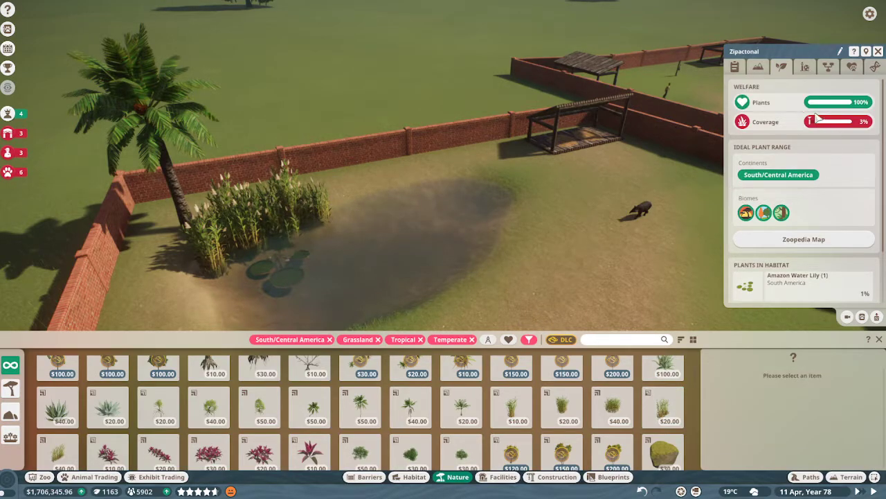
{"action": "mouse_move", "coordinate": [581, 213]}
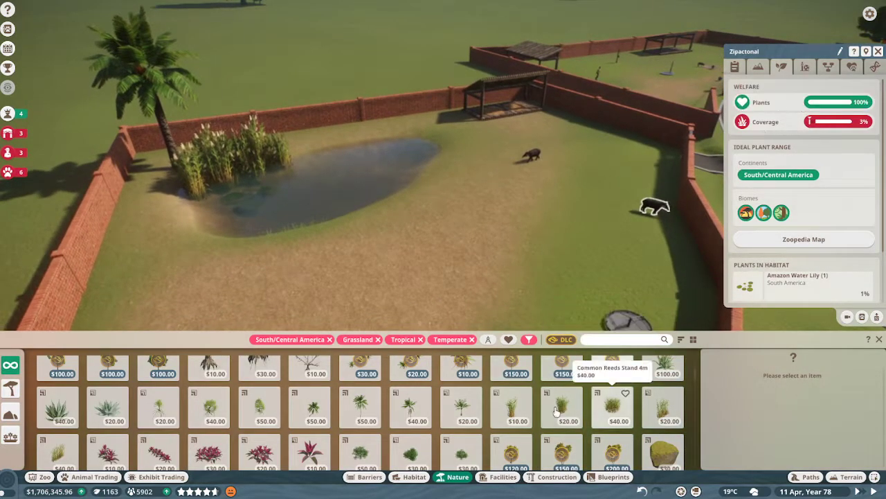
Plant Common Reeds near the back wall and add a large cordyline by the pond.
{"action": "left_click", "coordinate": [207, 454]}
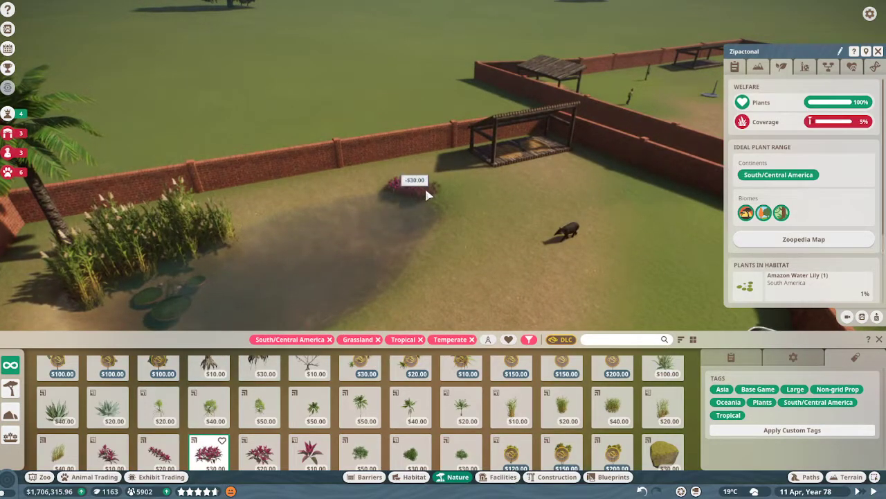
{"action": "left_click", "coordinate": [414, 208]}
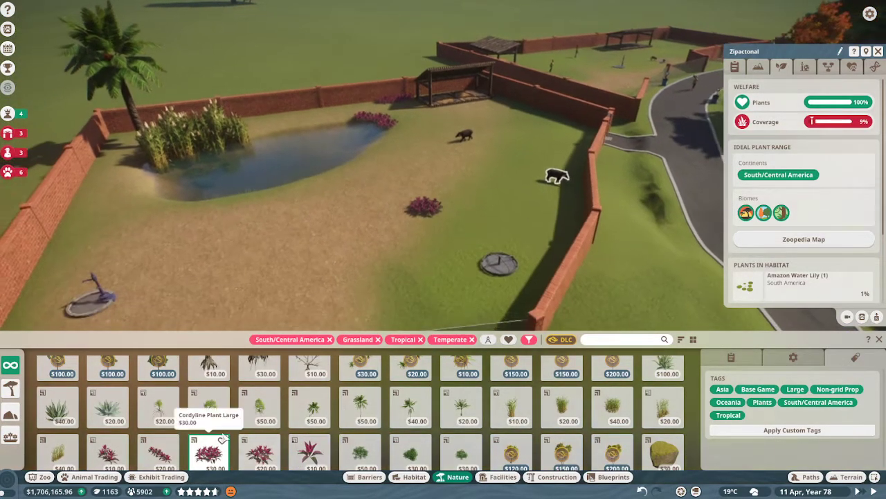
{"action": "left_click", "coordinate": [339, 208]}
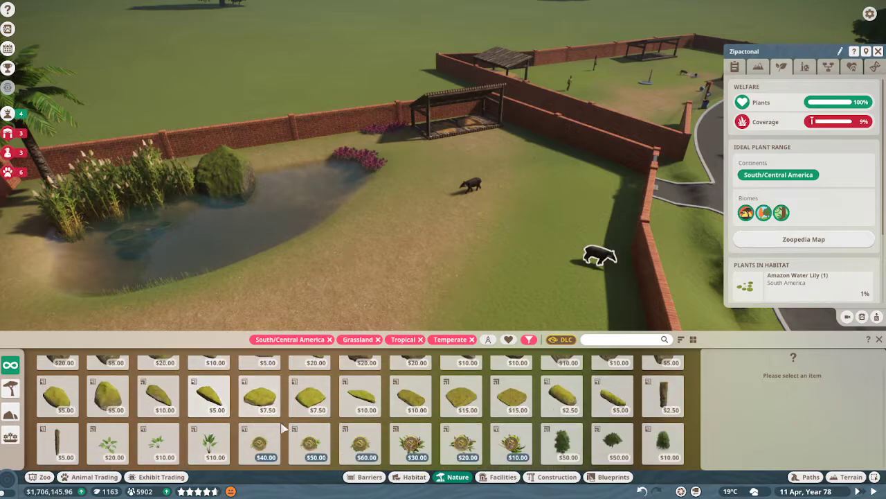
Add reeds, grass clumps and flowering shrubs along the pond's back edge, reaching about 11% coverage.
{"action": "left_click", "coordinate": [208, 443]}
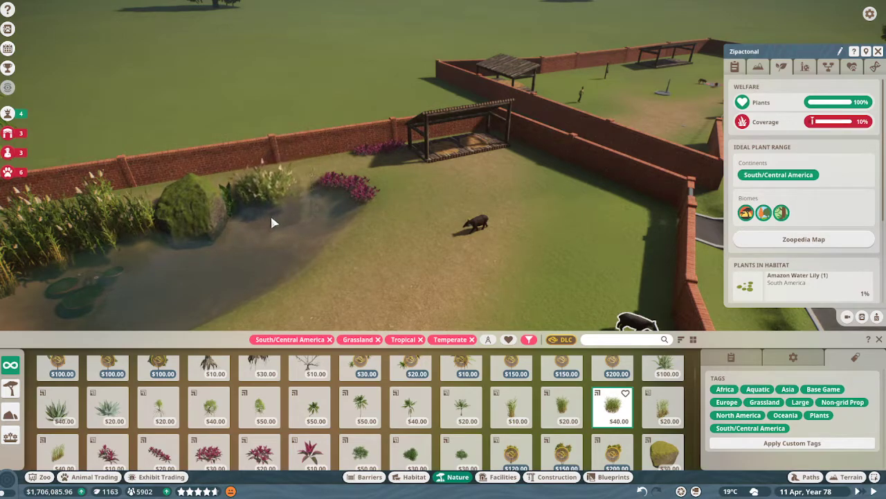
{"action": "left_click", "coordinate": [277, 174]}
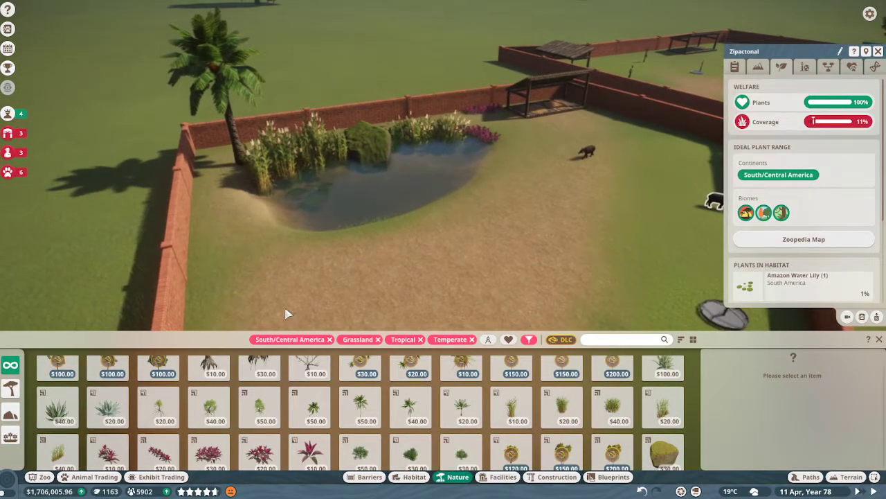
Browse the Habitat catalogue's enrichment items for the tapirs' open ground.
{"action": "left_click", "coordinate": [410, 408]}
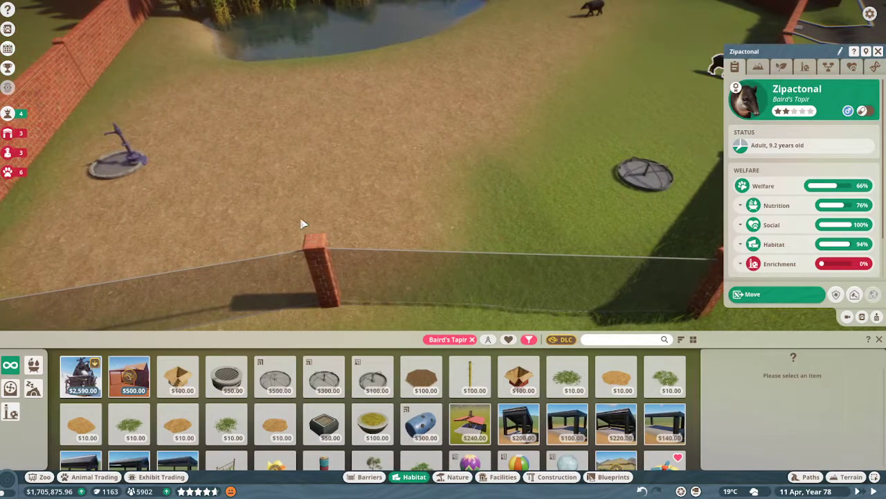
Place a plant screen enrichment item in the habitat, lifting enrichment to about 51%.
{"action": "scroll", "scroll_direction": "down", "scroll_amount": 3}
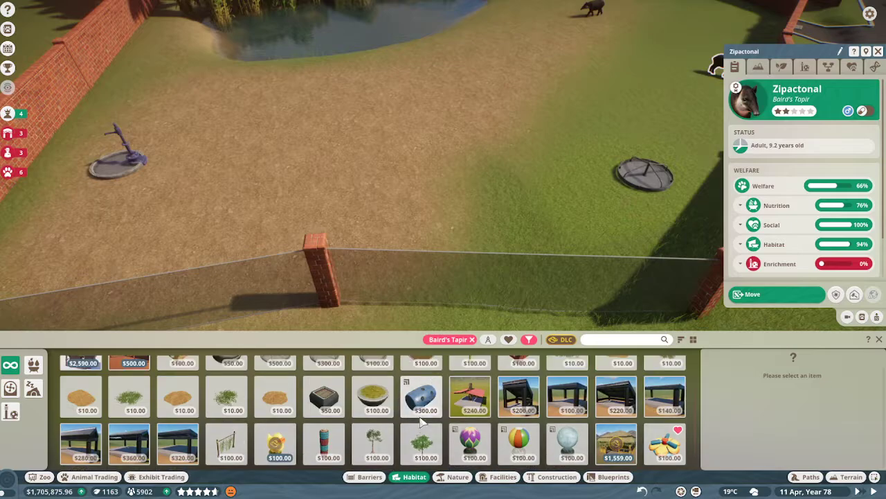
{"action": "left_click", "coordinate": [422, 397]}
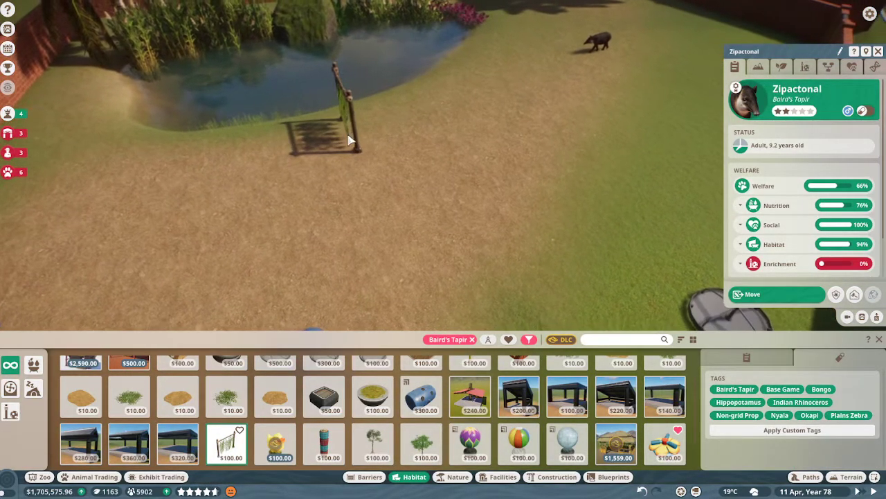
{"action": "left_click", "coordinate": [321, 146]}
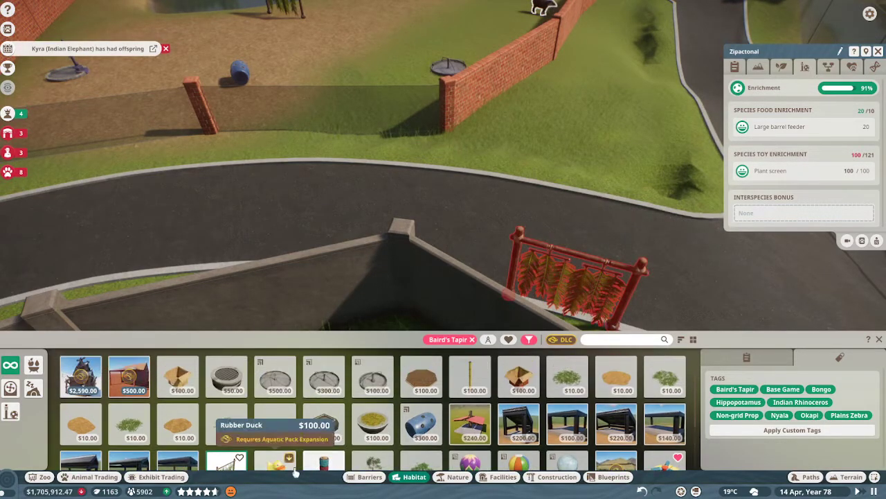
Check the tapir's genetics, then its overview showing about 96% welfare with enrichment full.
{"action": "scroll", "scroll_direction": "down", "scroll_amount": 3}
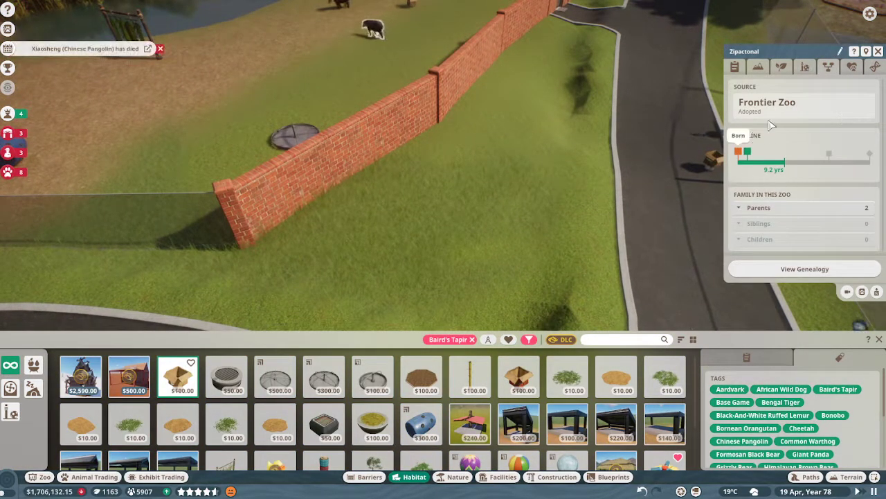
{"action": "left_click", "coordinate": [734, 66]}
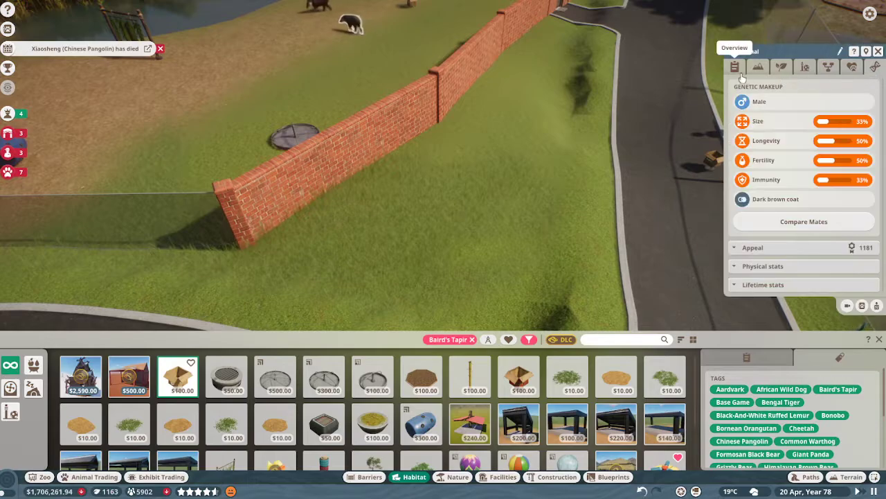
{"action": "left_click", "coordinate": [734, 67]}
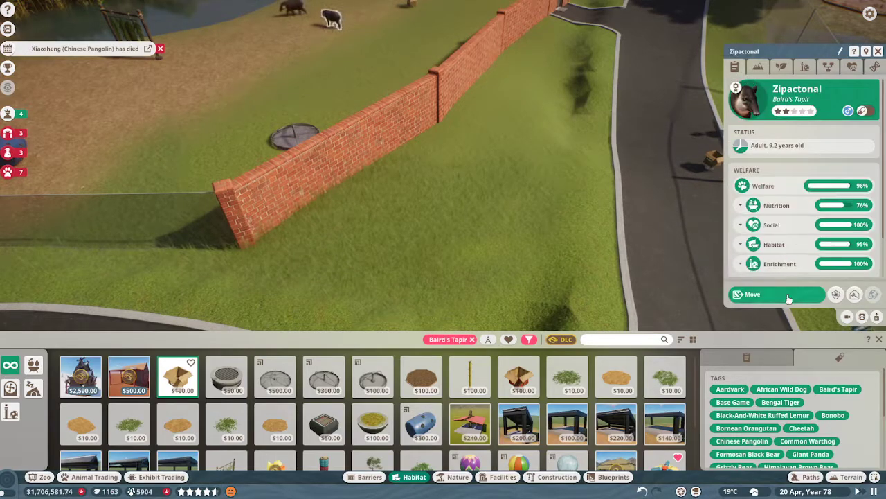